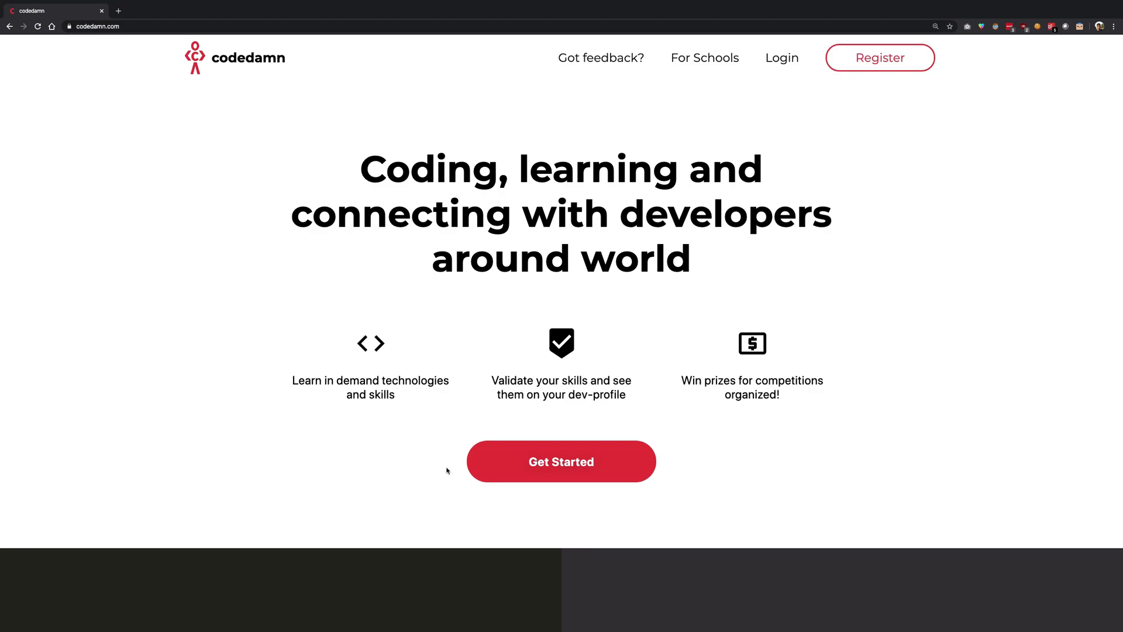
Sign in to codedamn with Google and land on the dashboard.
click(781, 59)
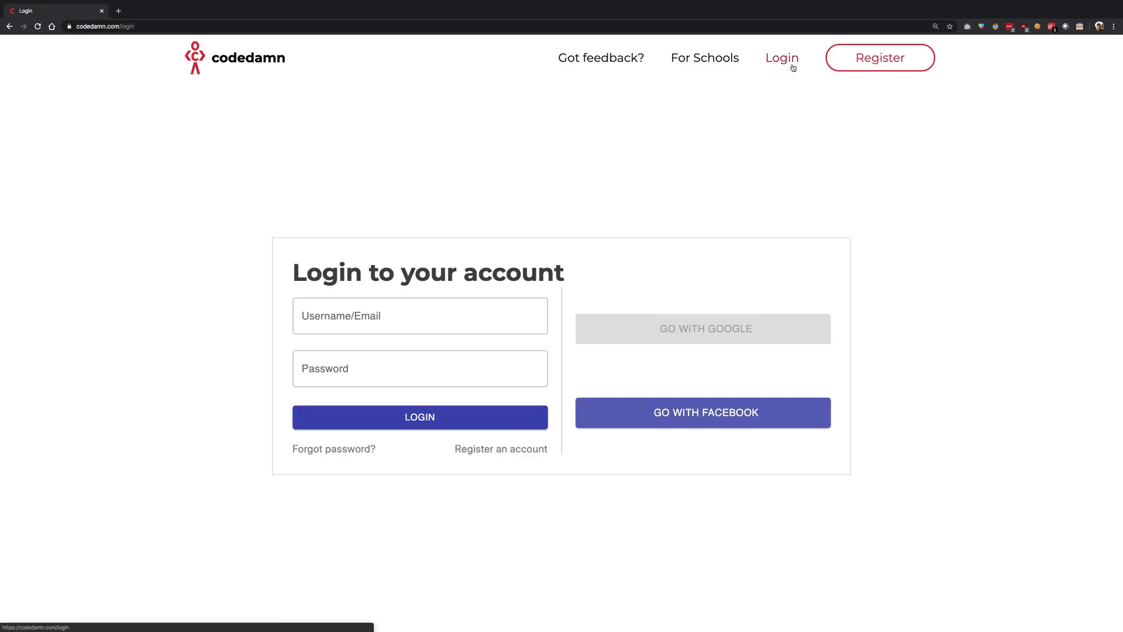
click(703, 329)
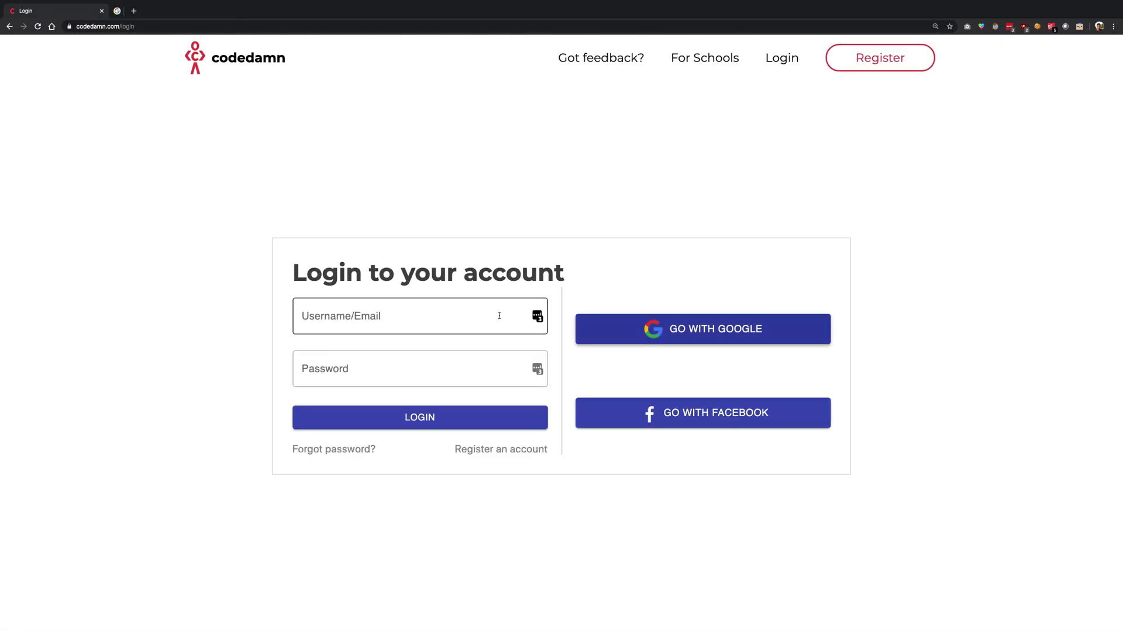
click(420, 416)
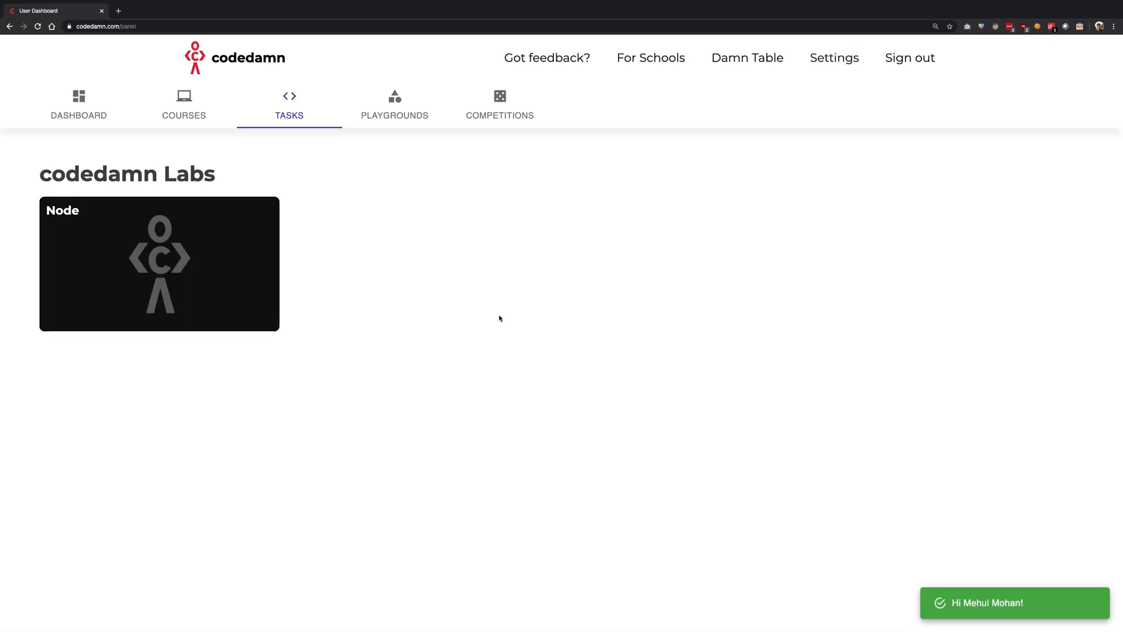
mouse_move(363, 109)
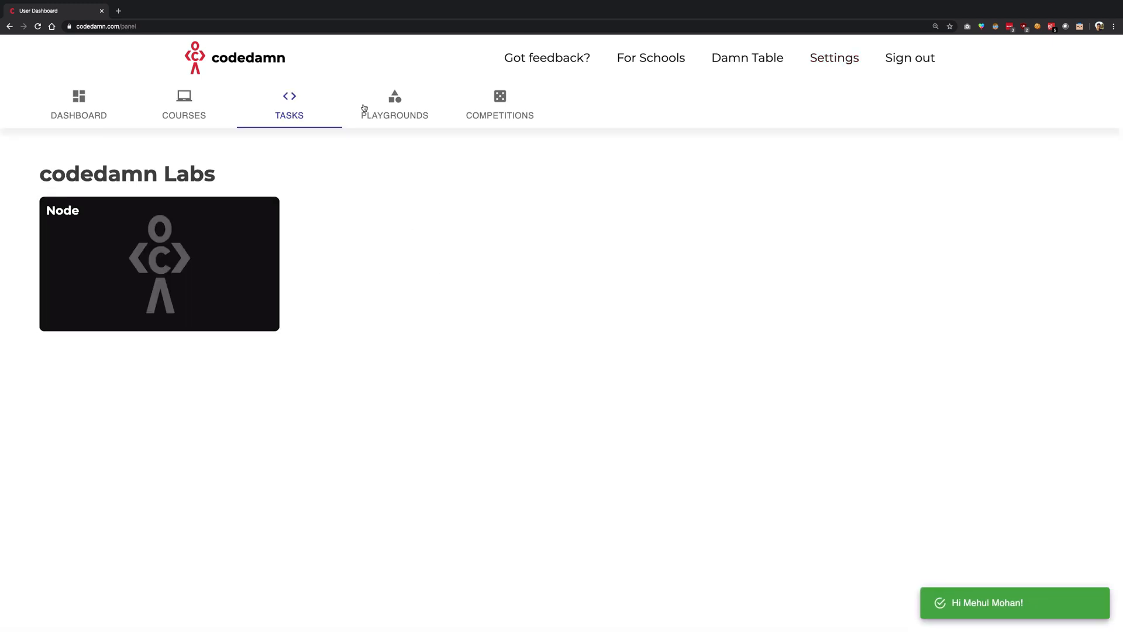
Launch the Node playground from the Playgrounds list.
click(394, 104)
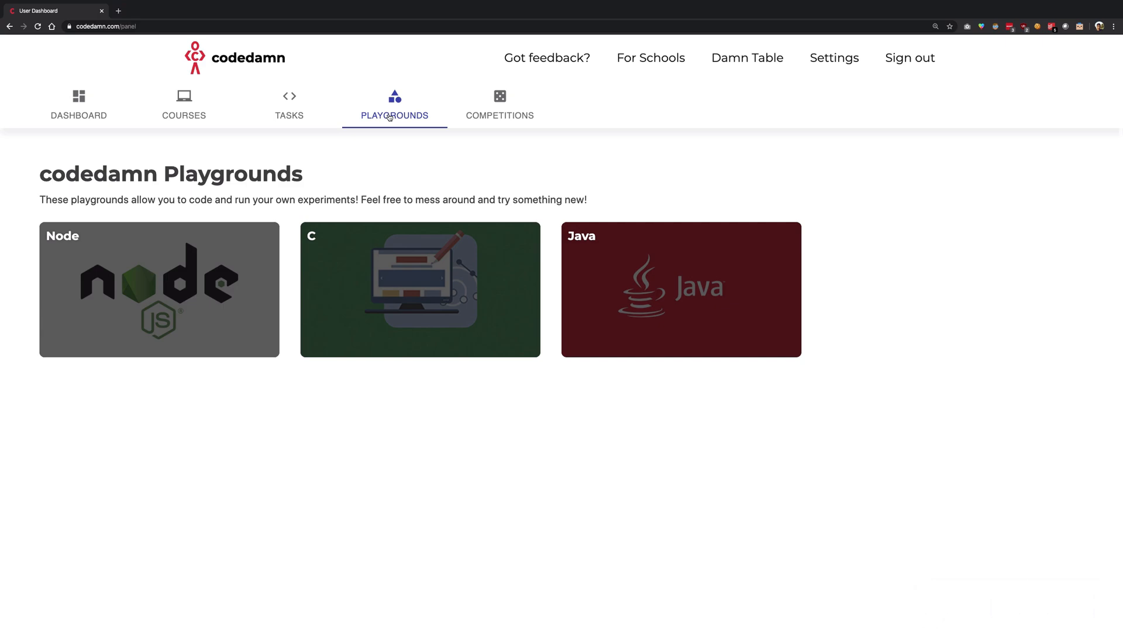
click(159, 291)
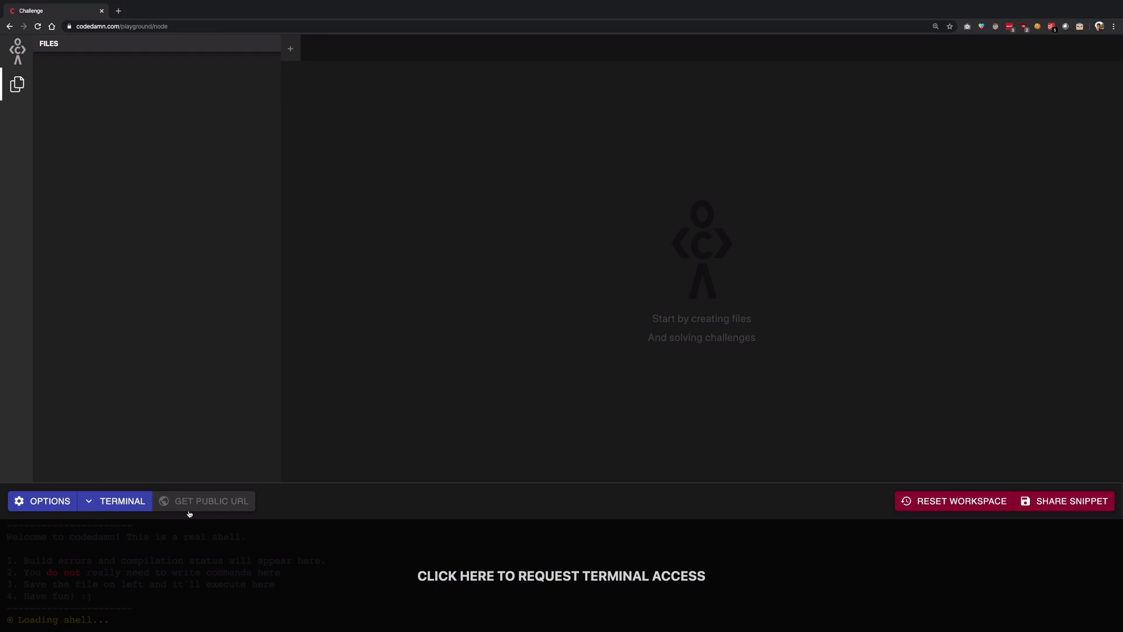
mouse_move(204, 511)
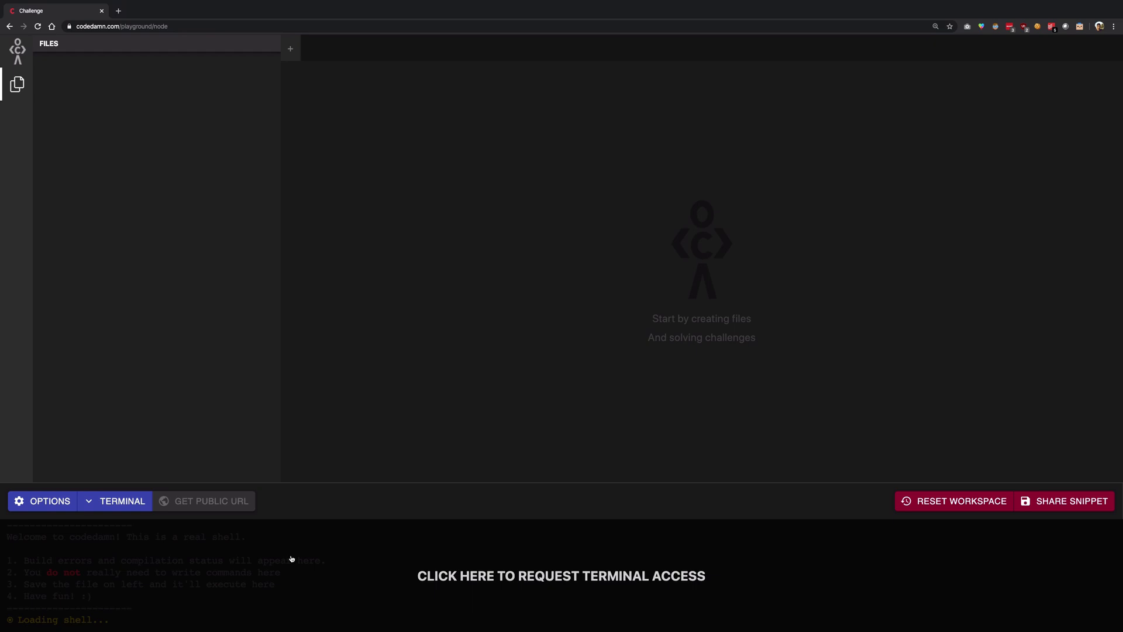
Request terminal shell access and generate a public ngrok URL for the playground.
click(560, 576)
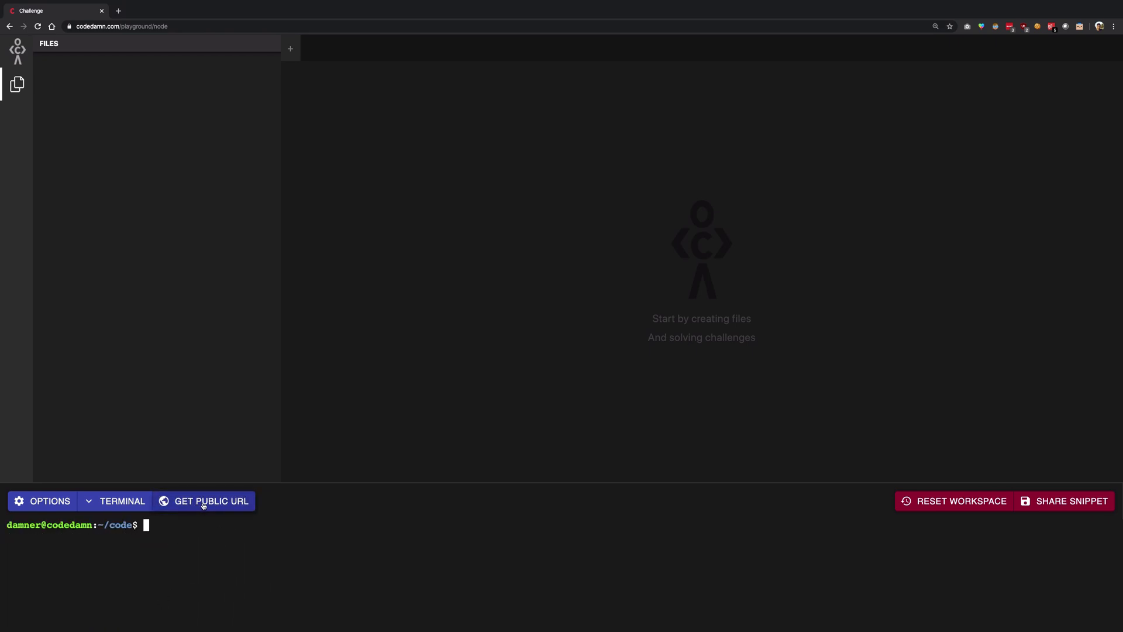
mouse_move(187, 530)
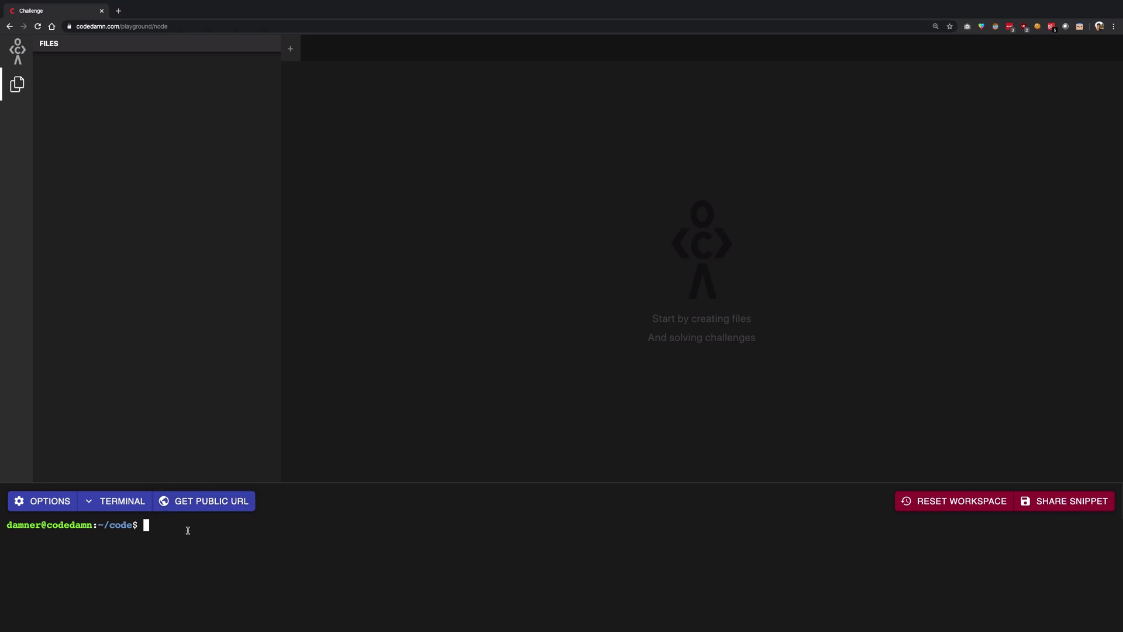
click(211, 500)
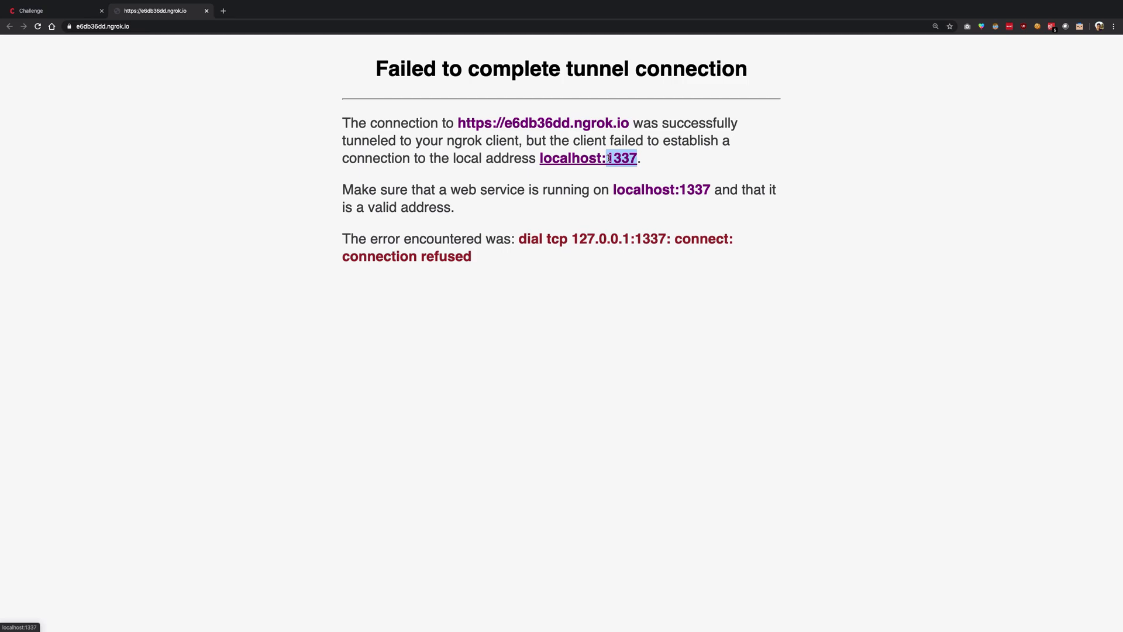
click(35, 10)
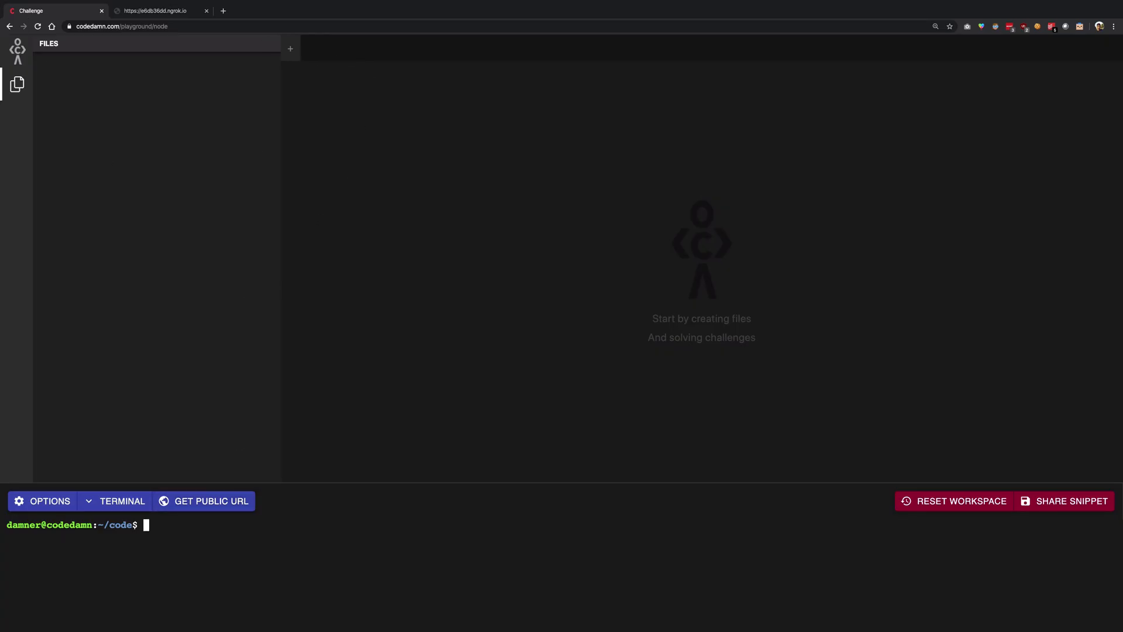
Run npm init -y and npm i express, then create a server.js file.
text(npm init -y)
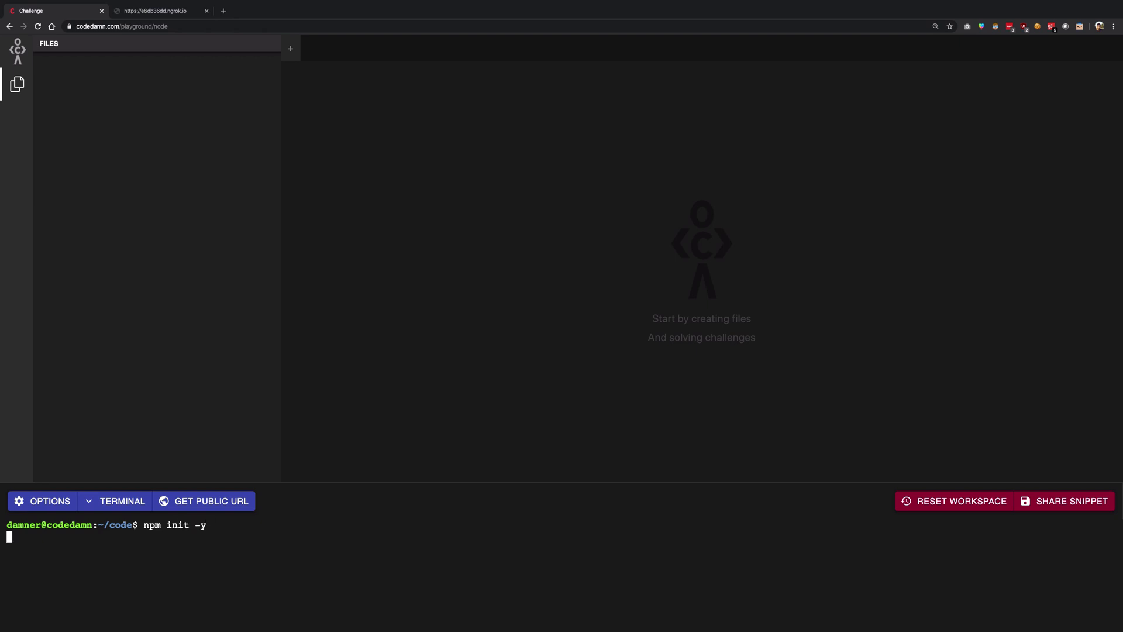
text(clear)
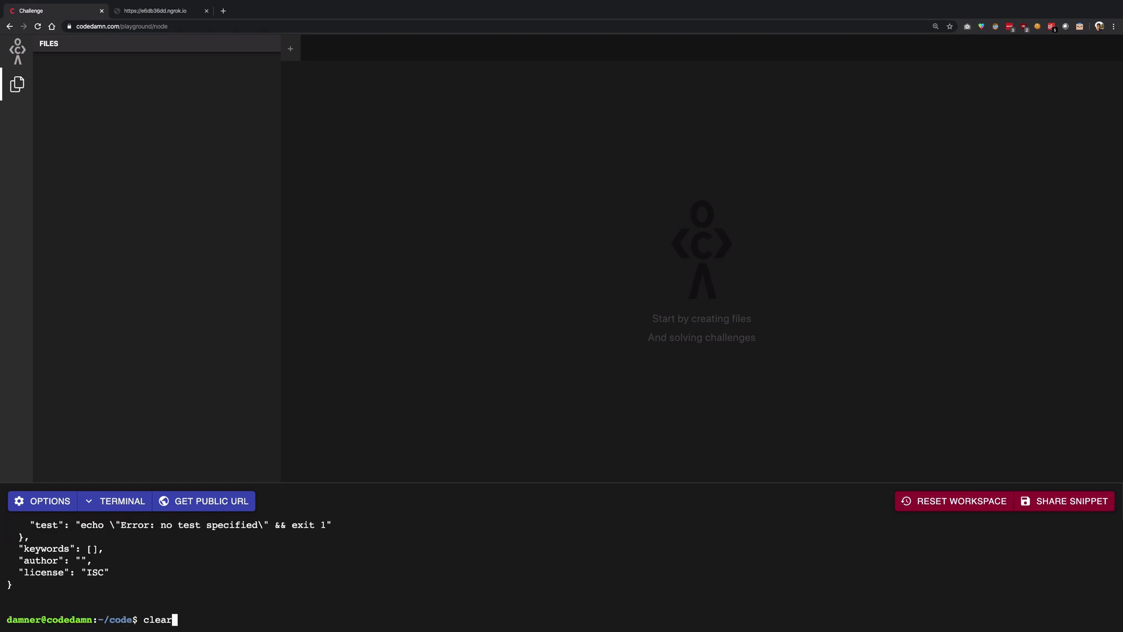
text(npm i)
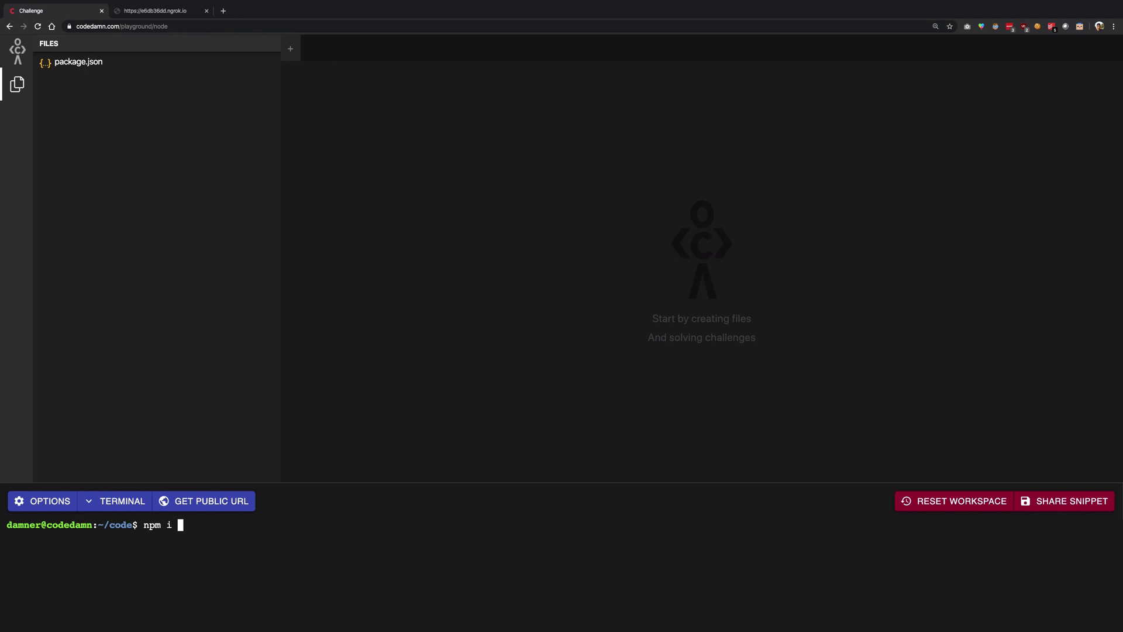
text(express)
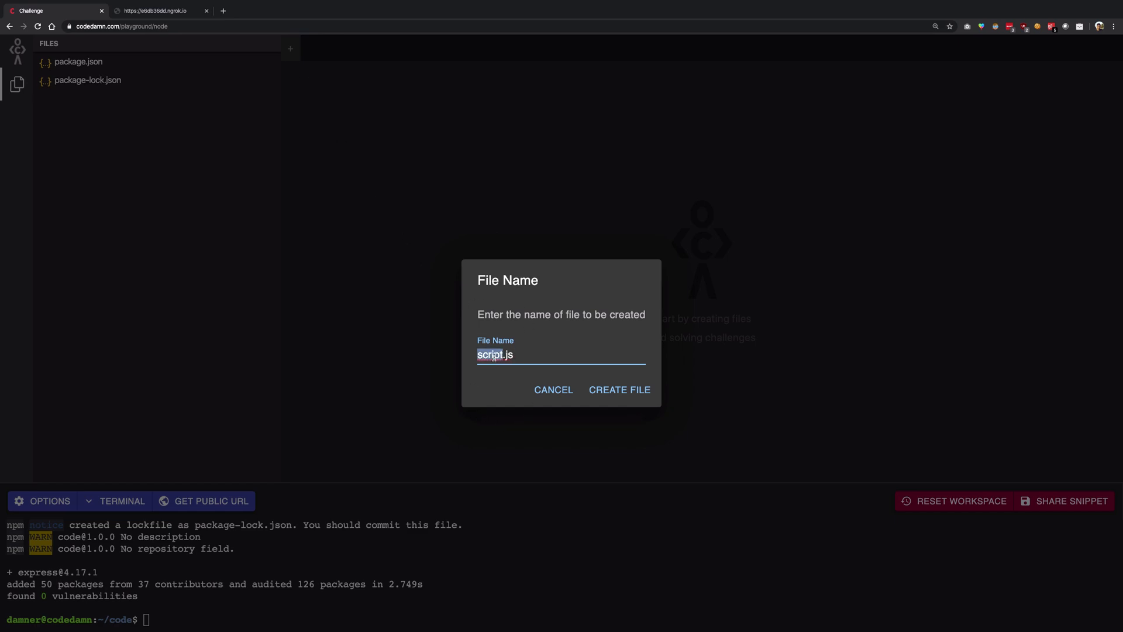
click(620, 389)
text(const e)
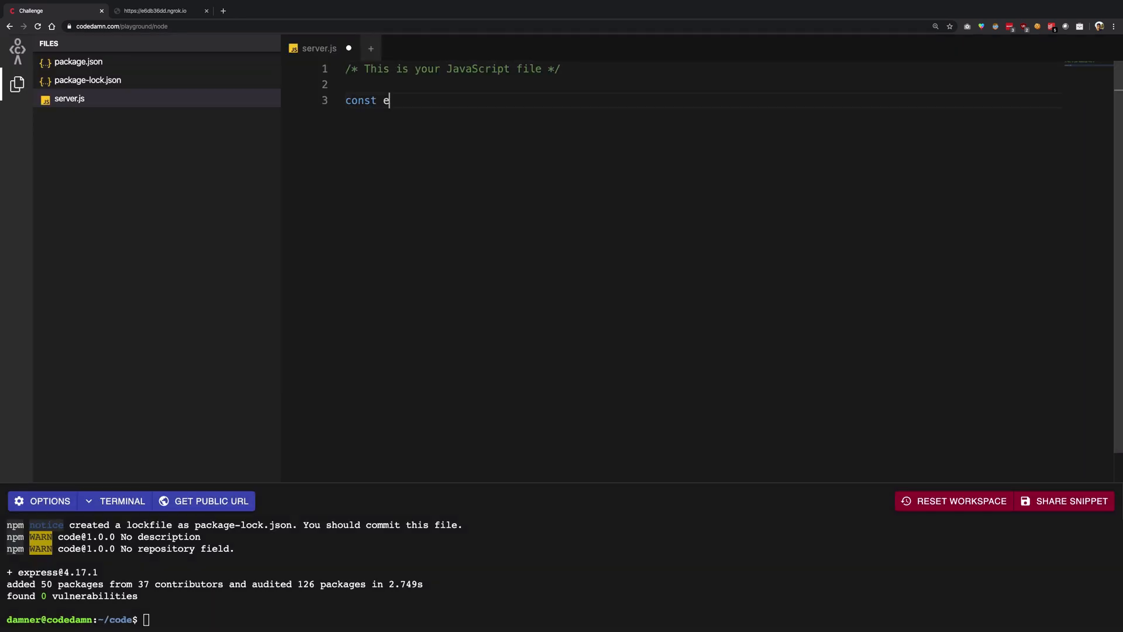
Write the Express require and an app.get('/') handler that sends 'Hello '.
text(xpress = require())
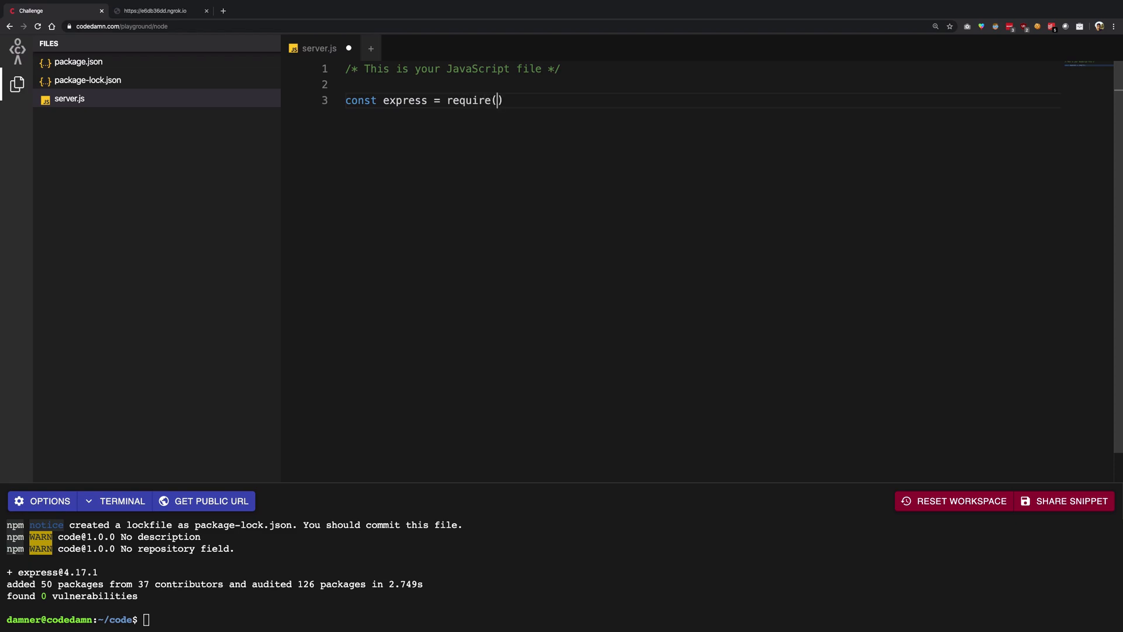
text('express')
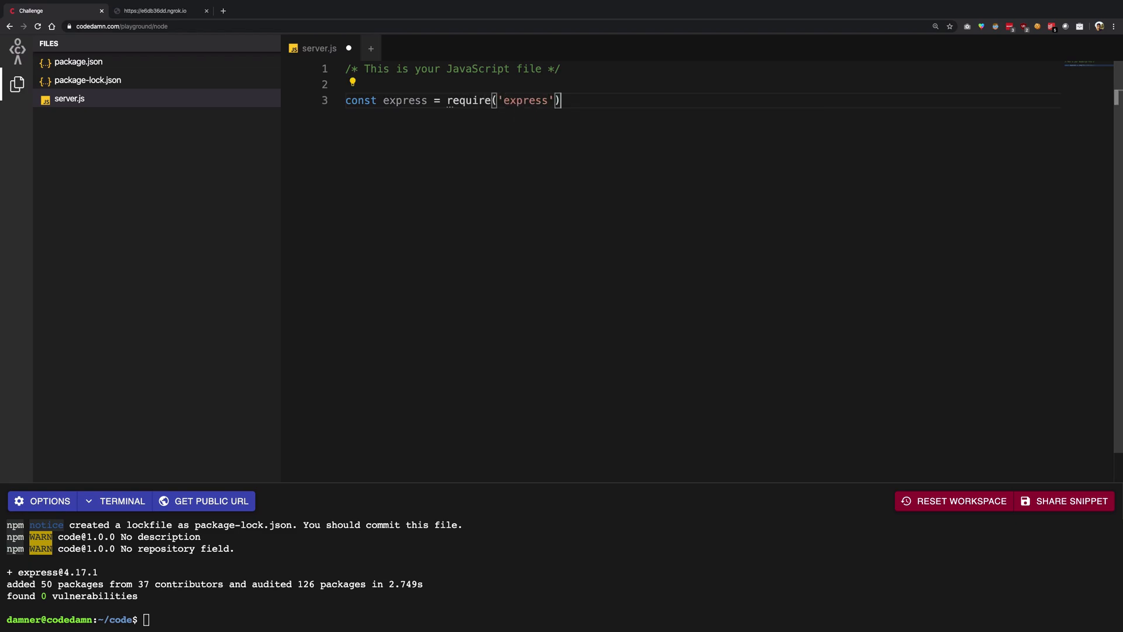
text(const app = express()
text(app.)
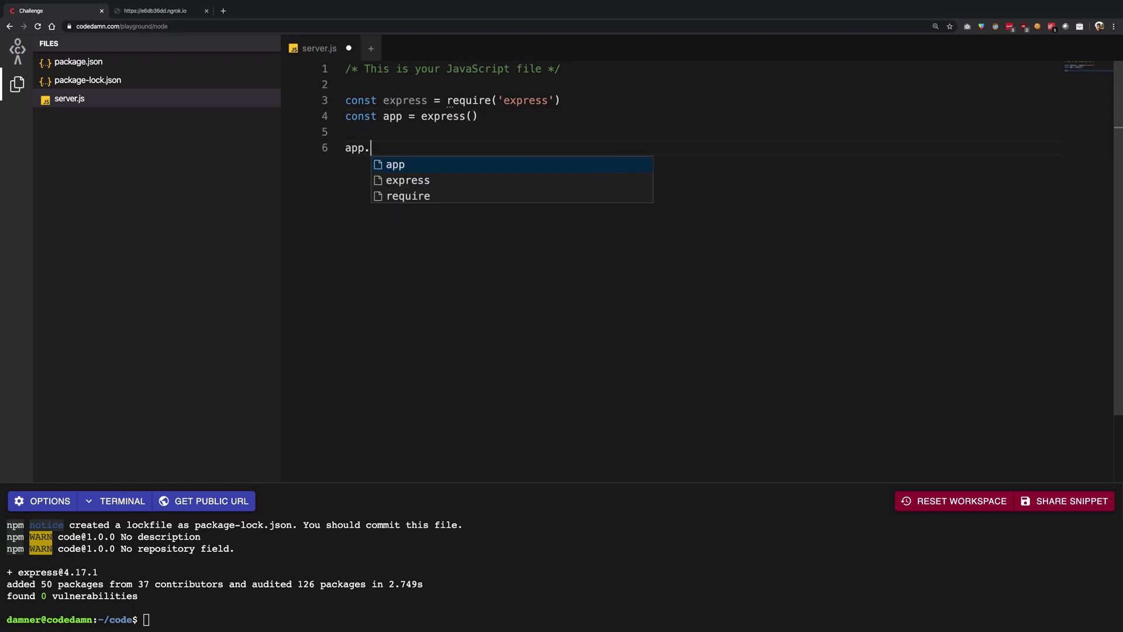
text(listen)
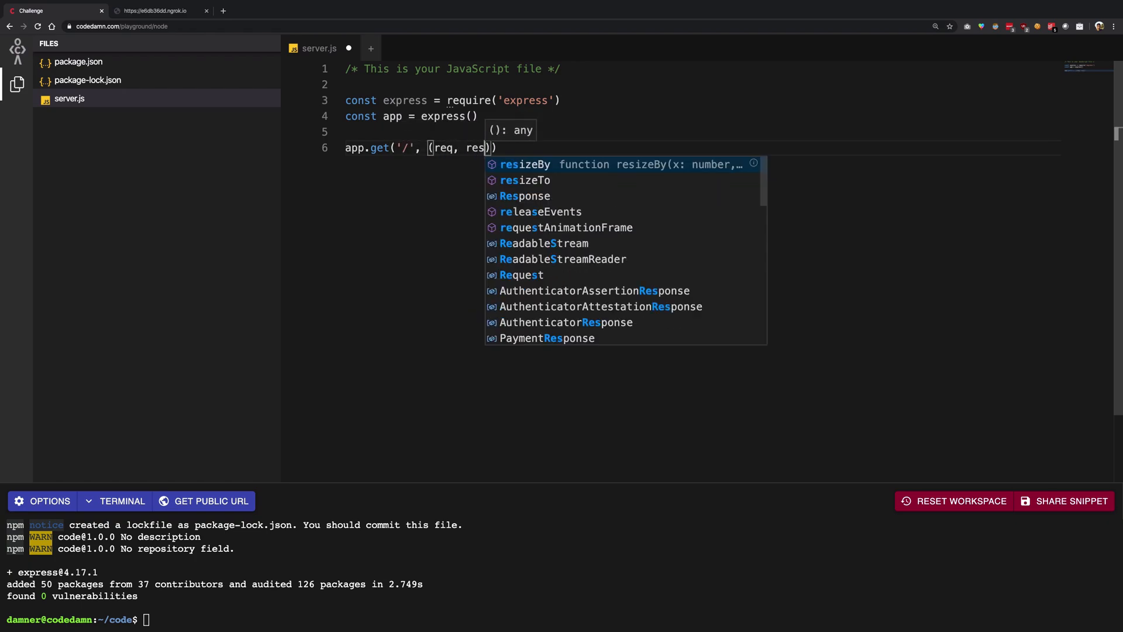
text(=> {)
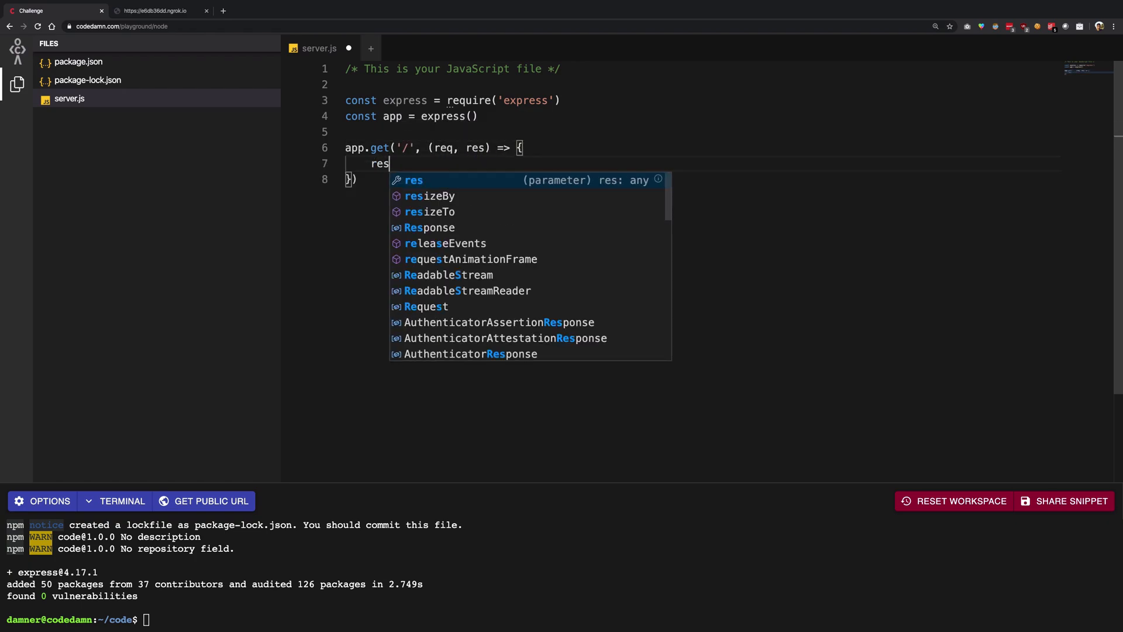
text(.send('Hello '))
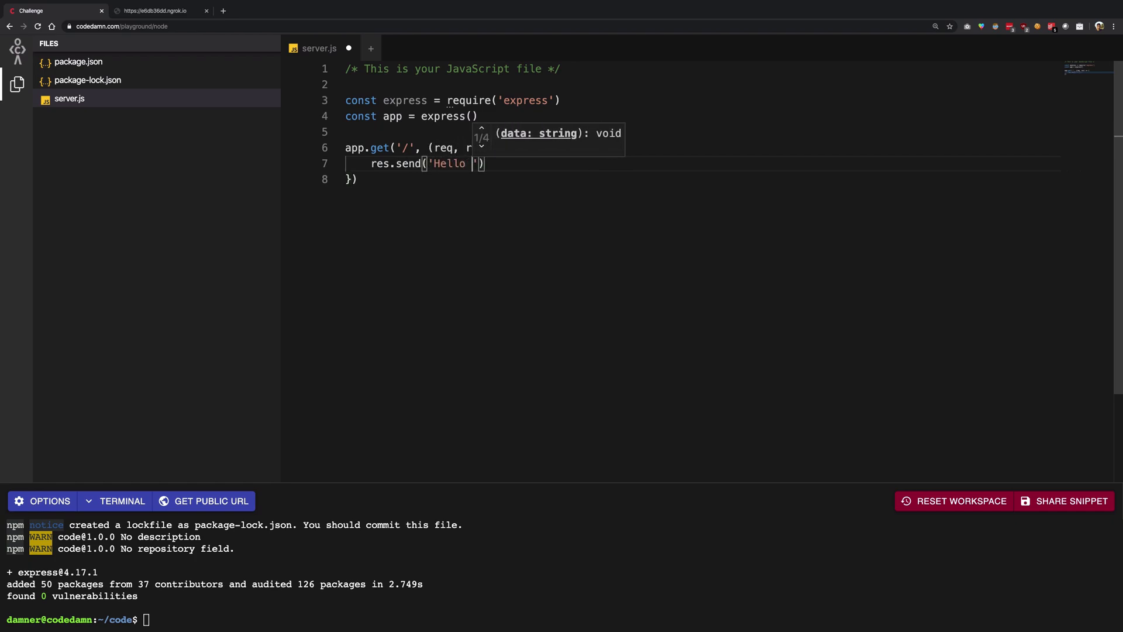
Finish the 'Hello World!' response, add app.listen(1337), save, and run ls.
text(World!)
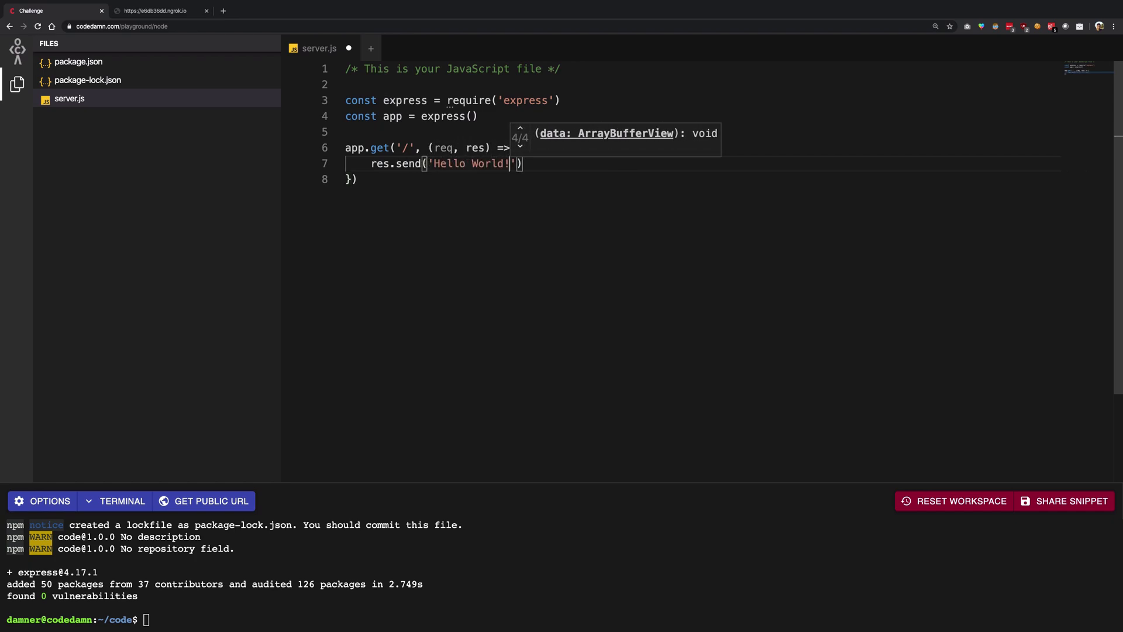
text(app.li)
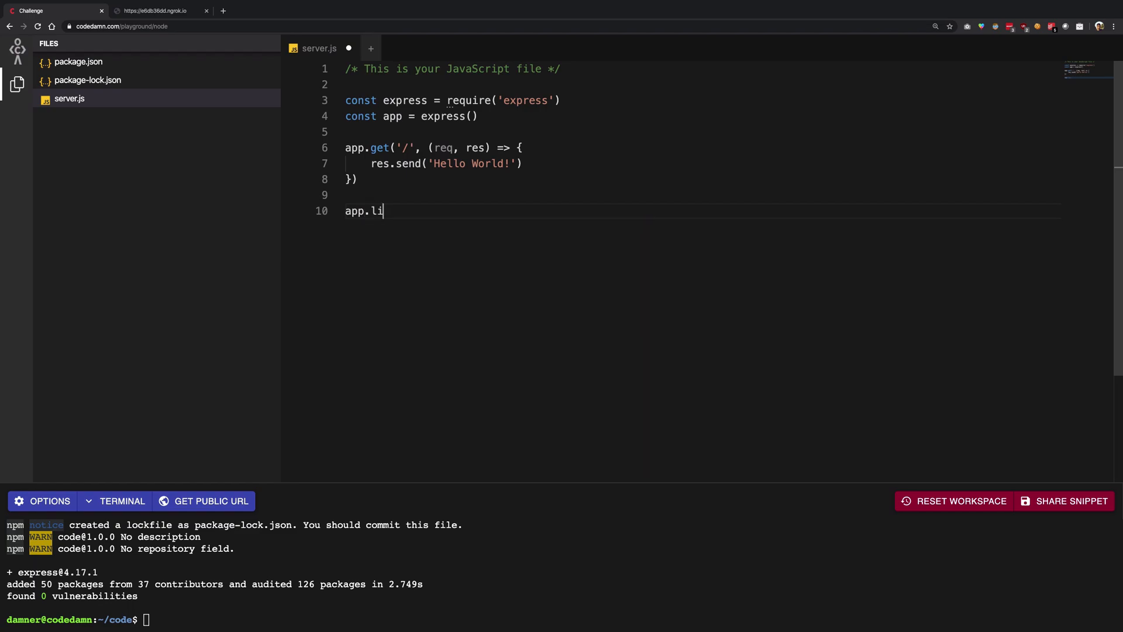
text(sten(1337))
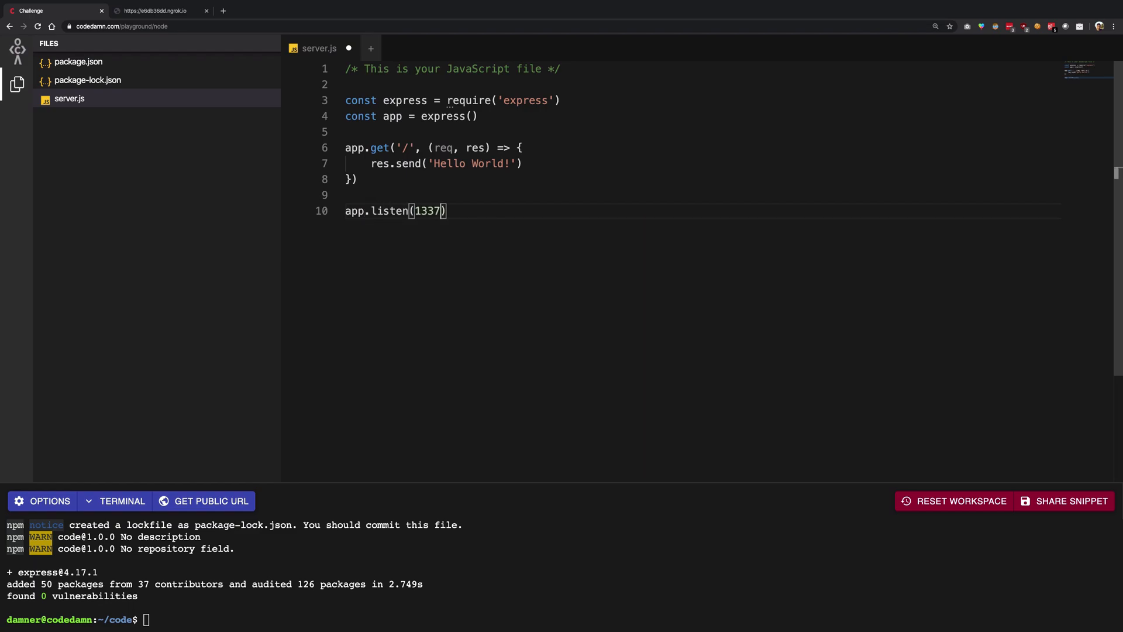
key(Ctrl+s)
text(cat)
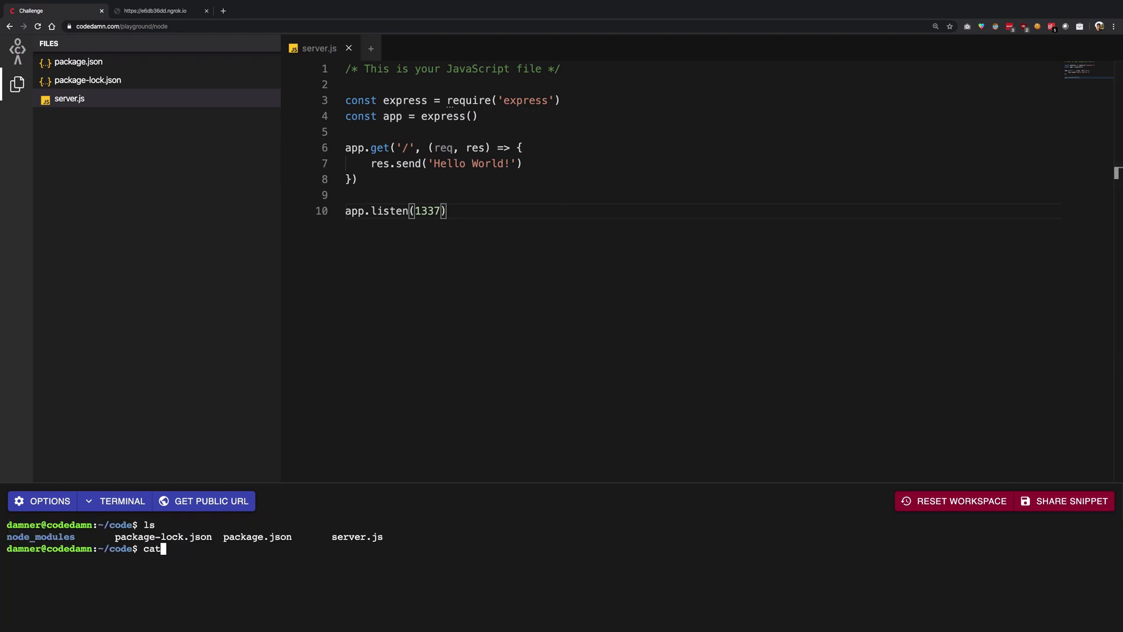
key(Enter)
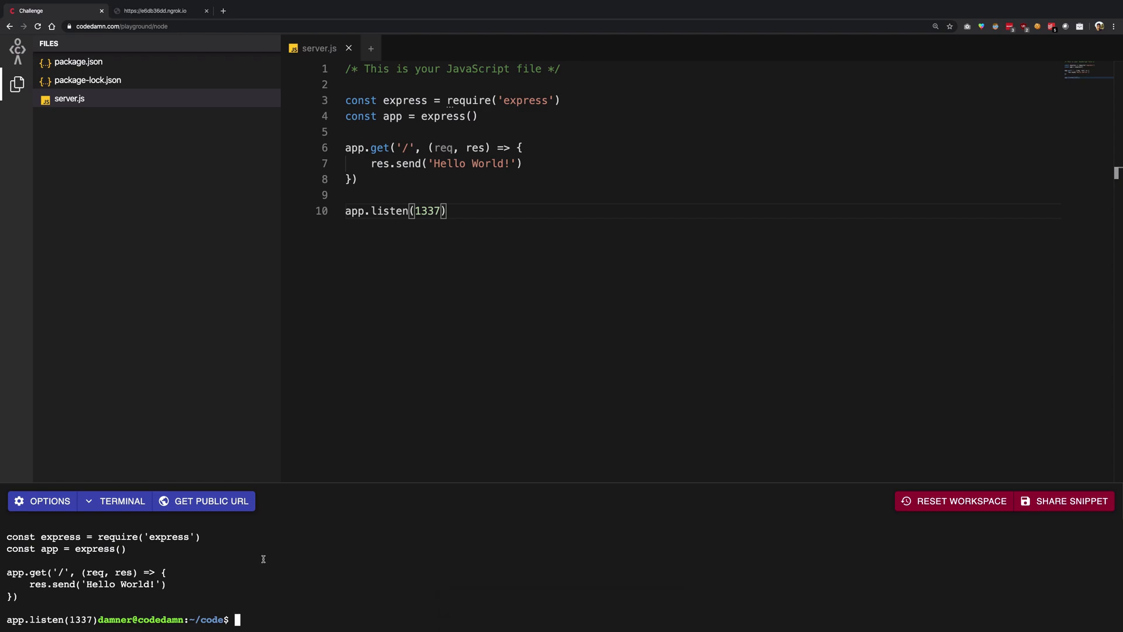
Run node server.js and confirm the public URL shows Hello World!
text(node server.js)
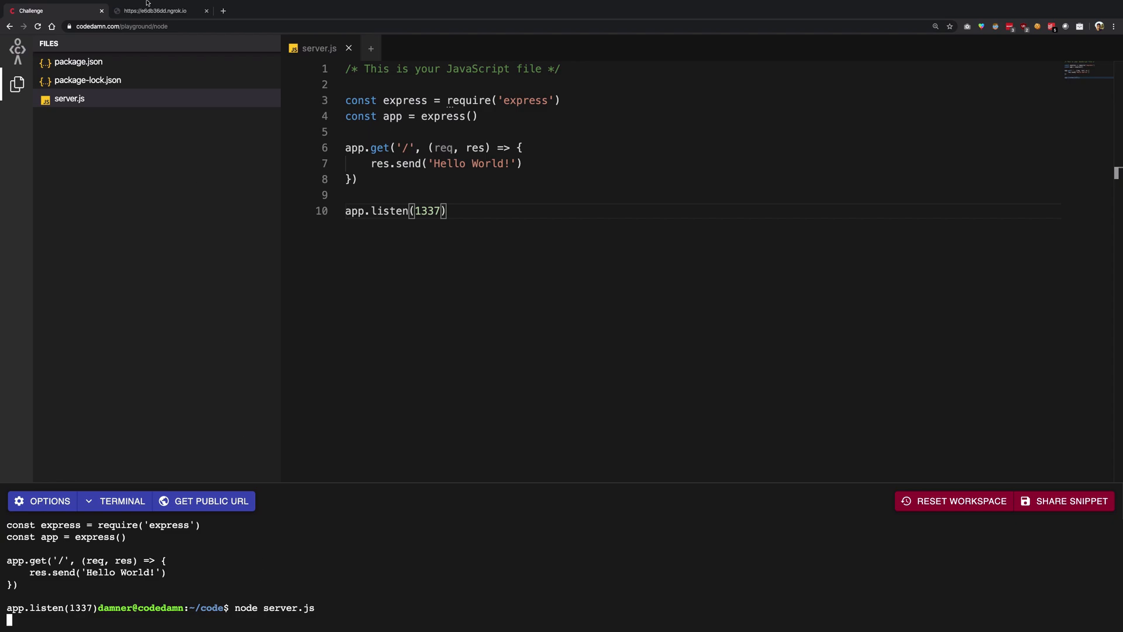
click(158, 11)
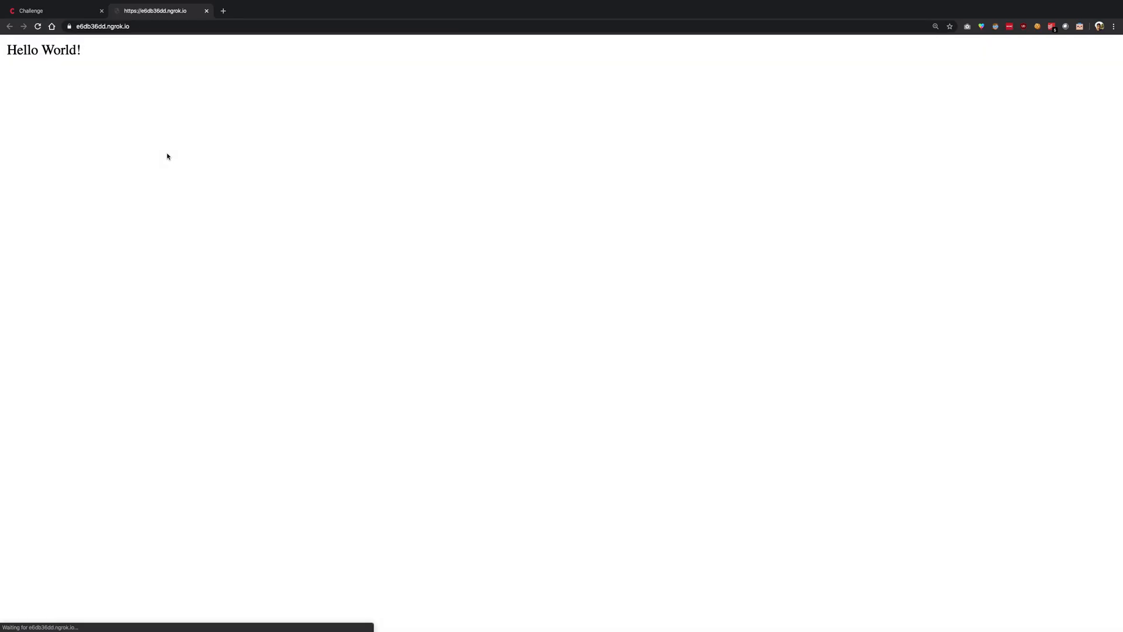
click(47, 9)
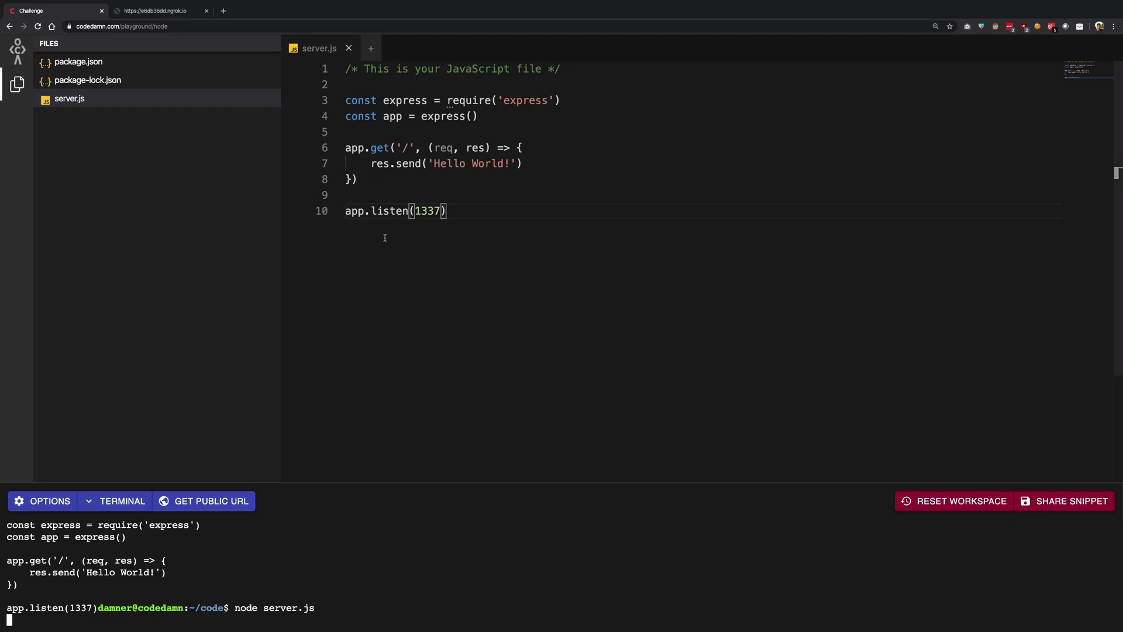
Extend the response to 'Hello World!!!!' and check the public page again.
text(!!!)
text(node server.js)
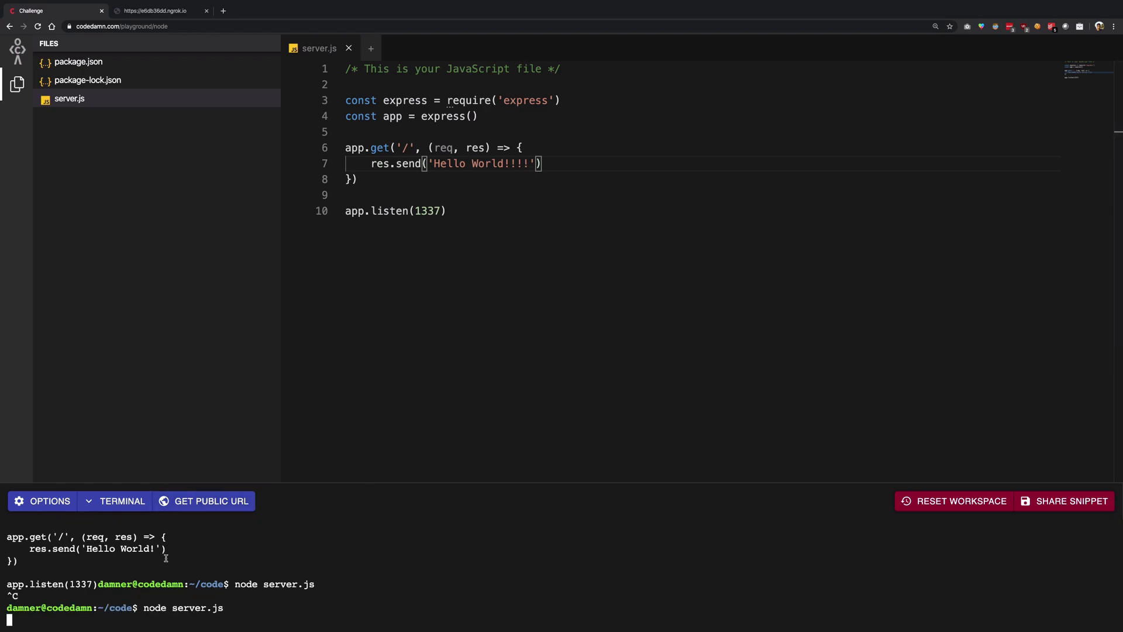
click(158, 11)
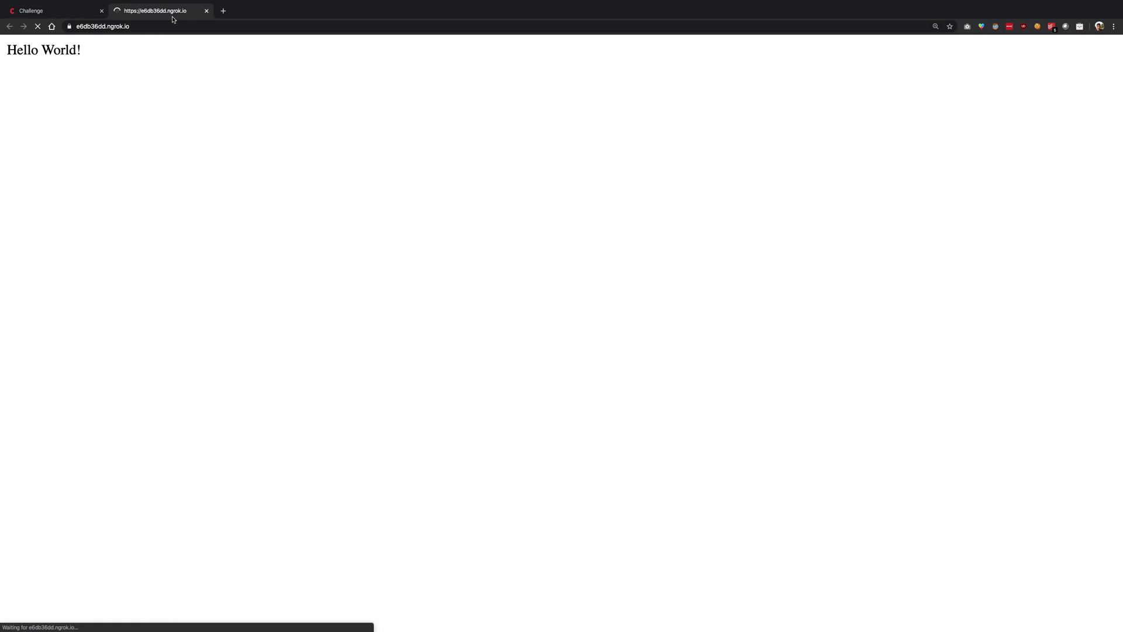
click(41, 10)
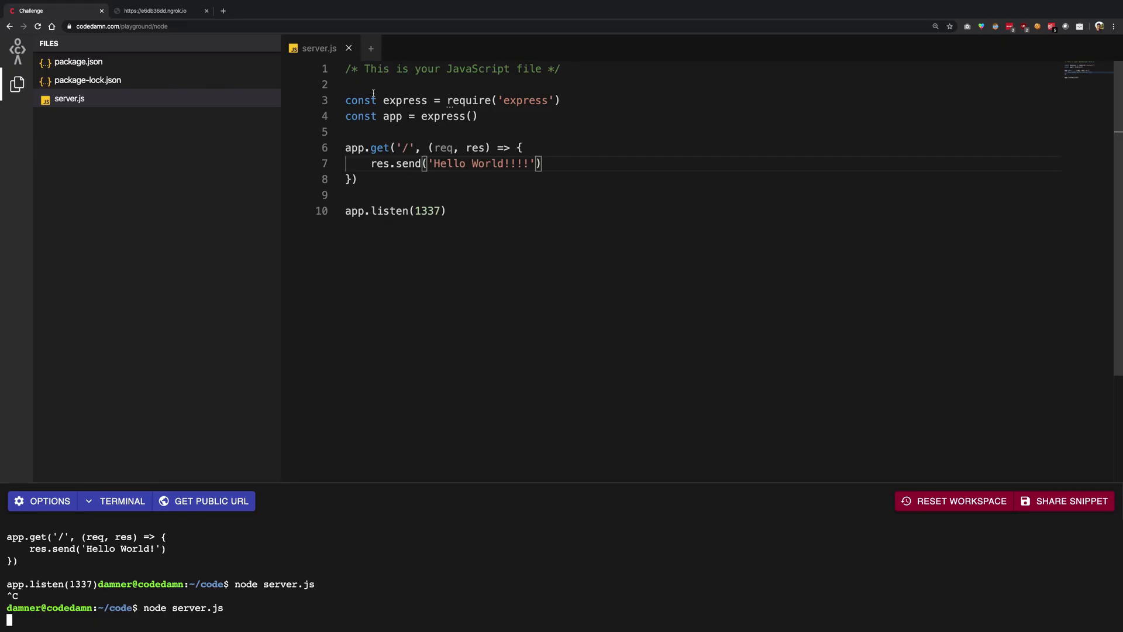
Create index.html and write '<b>How are you?' in it.
text(index.h)
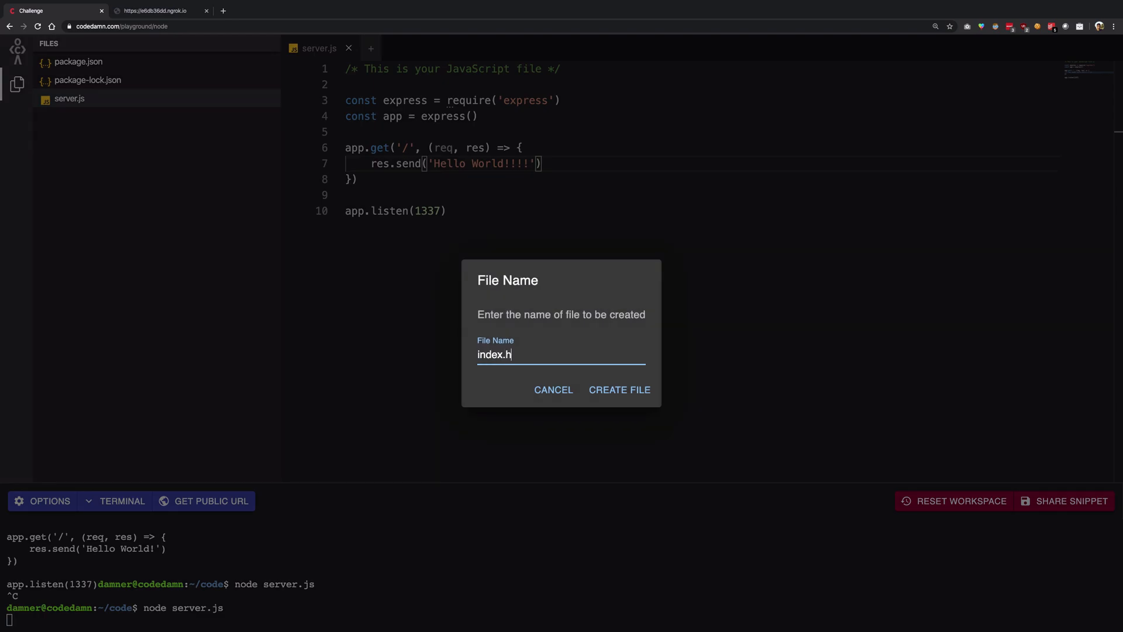
click(620, 390)
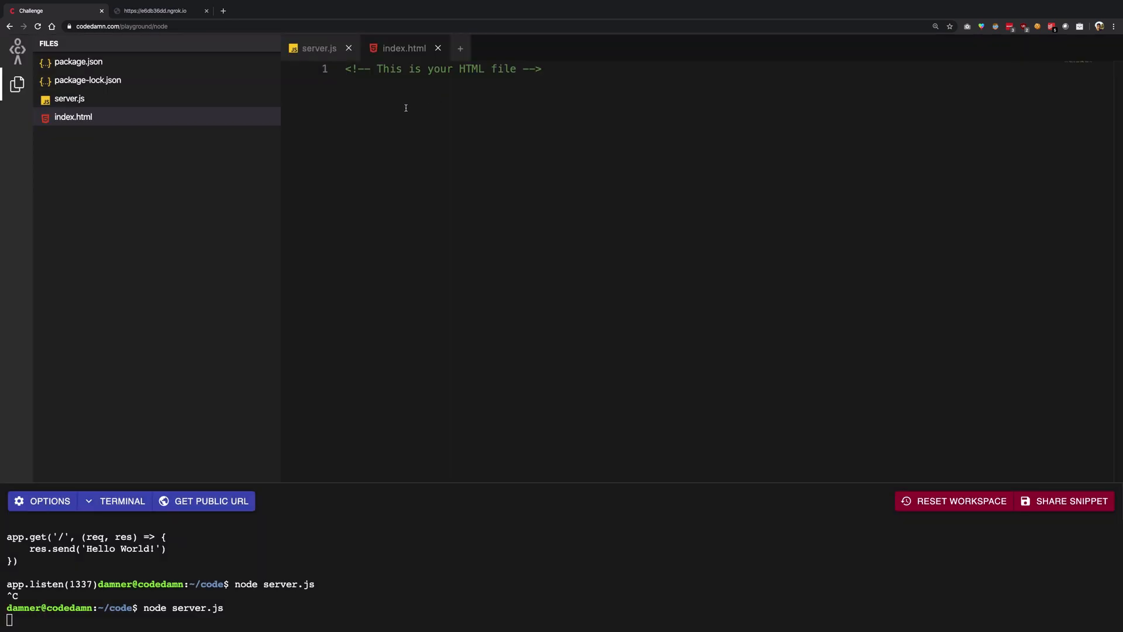
text(ht)
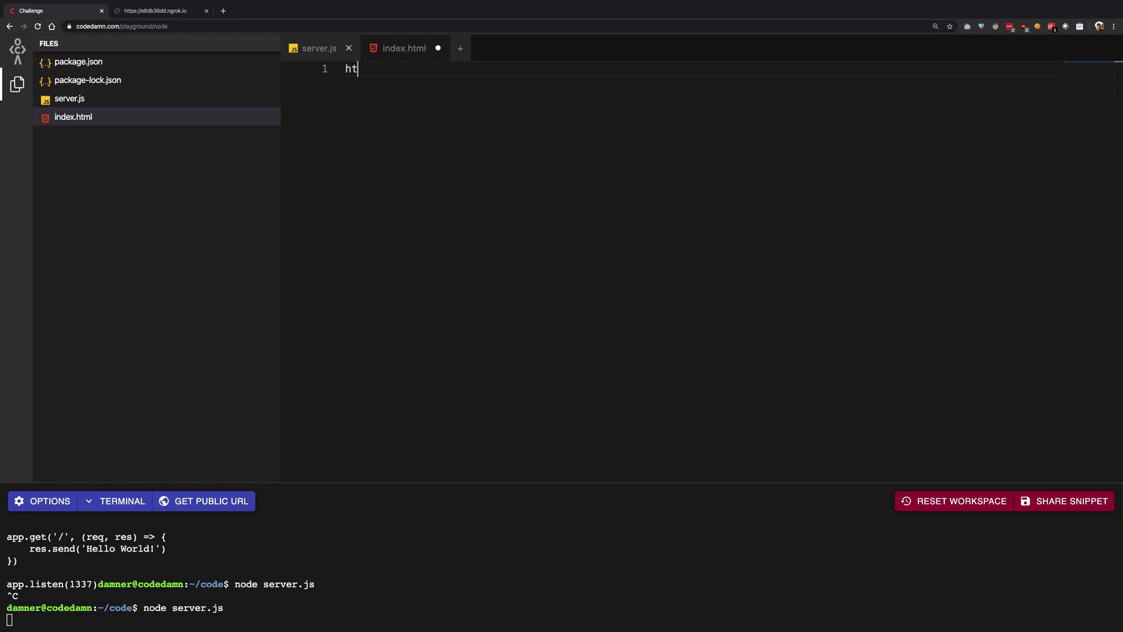
text(<p)
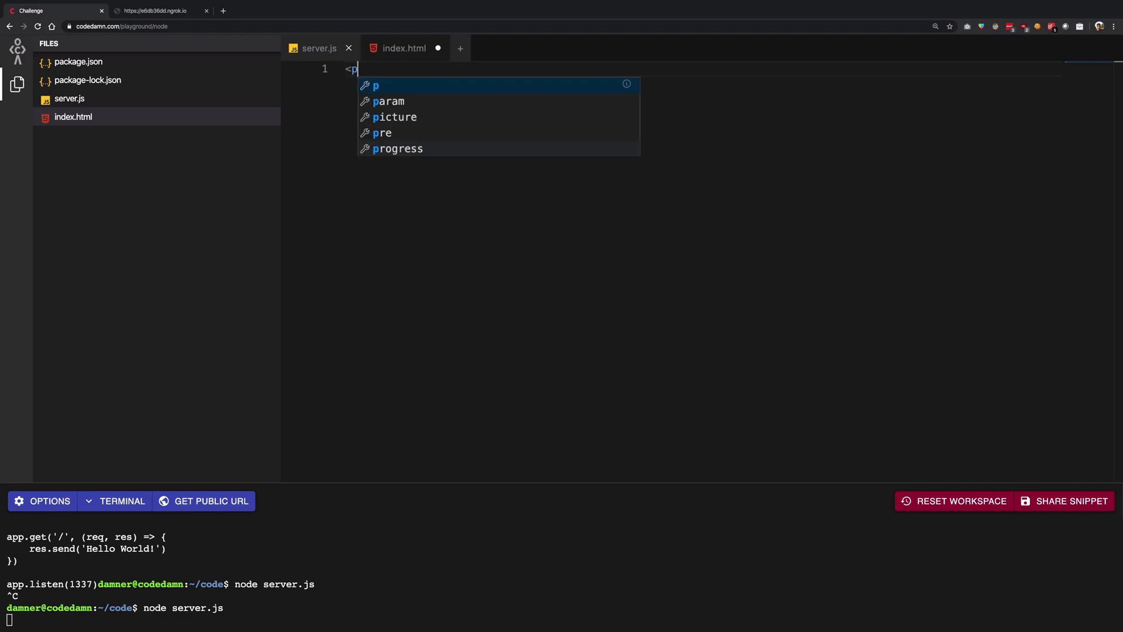
text(b)
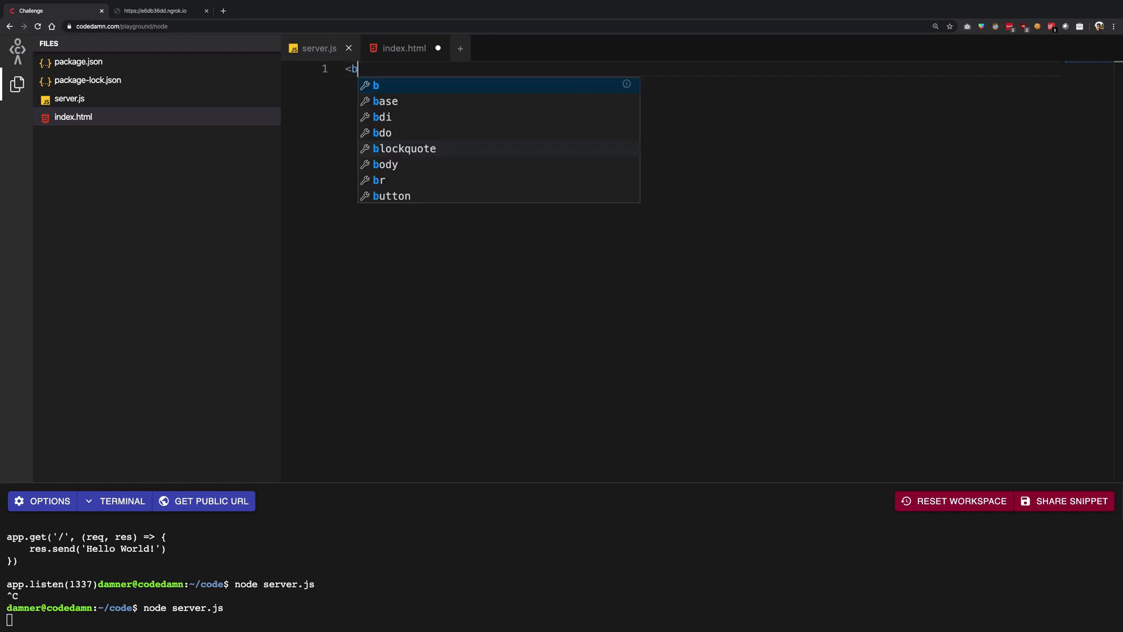
text(>How are you?)
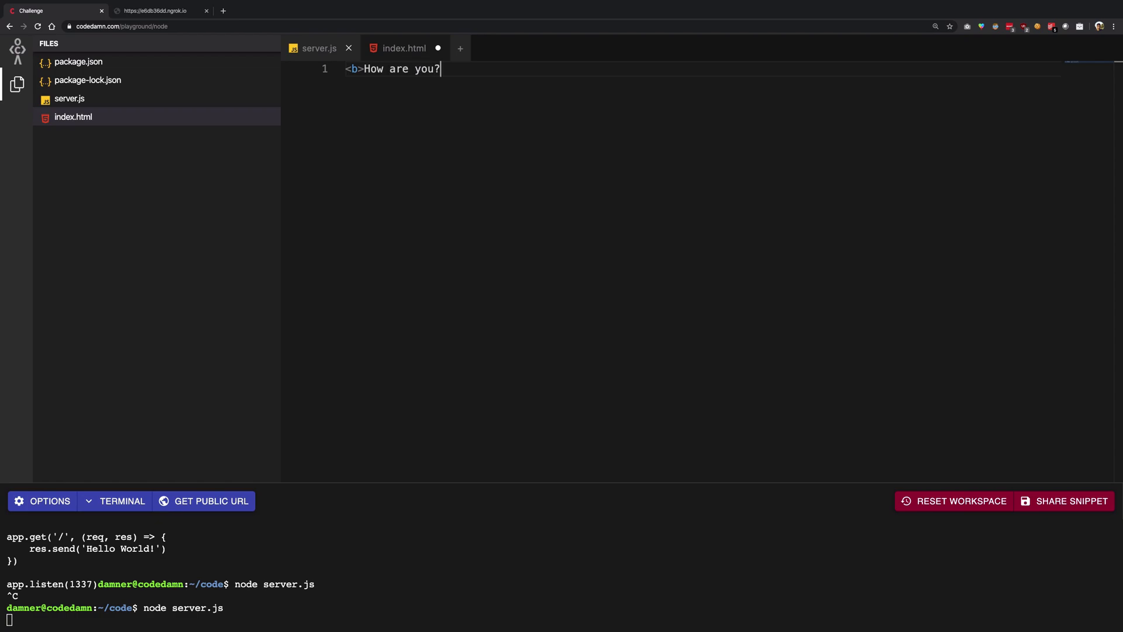
Require 'path' and use res.sendFile(path.resolve(__dirname, 'index.html')), then view the public page.
click(319, 48)
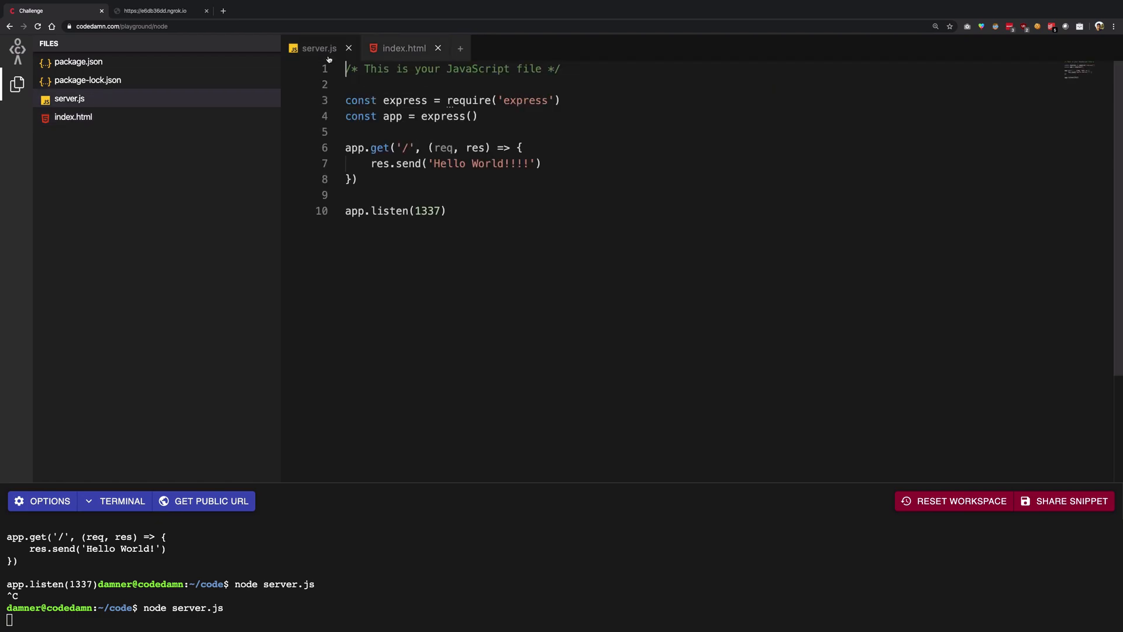
text(File)
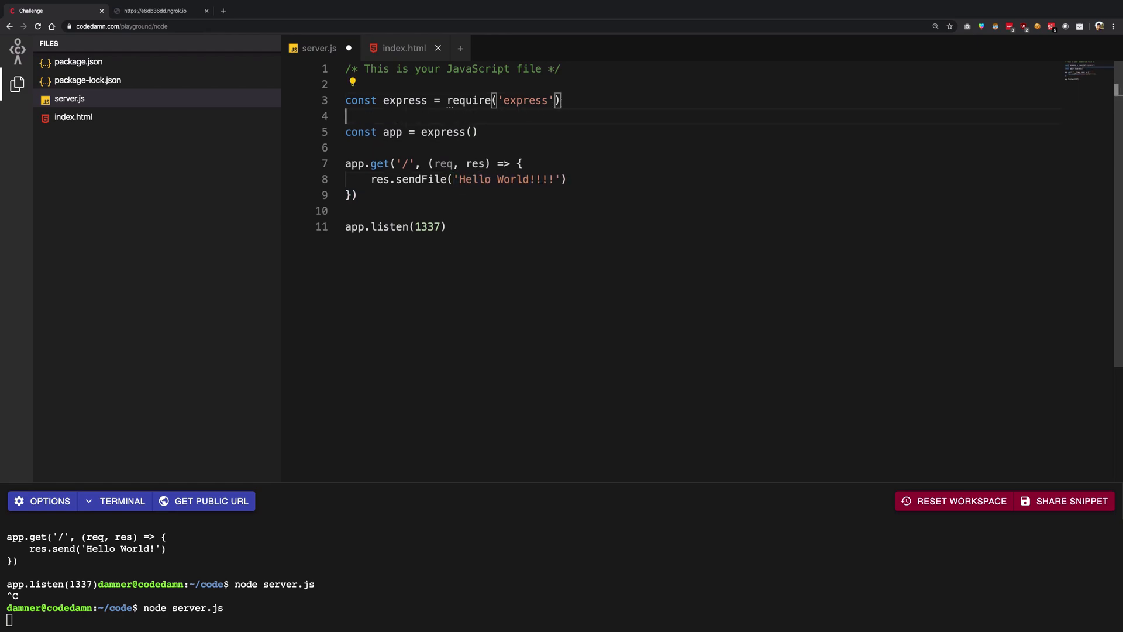
text(const path = requir)
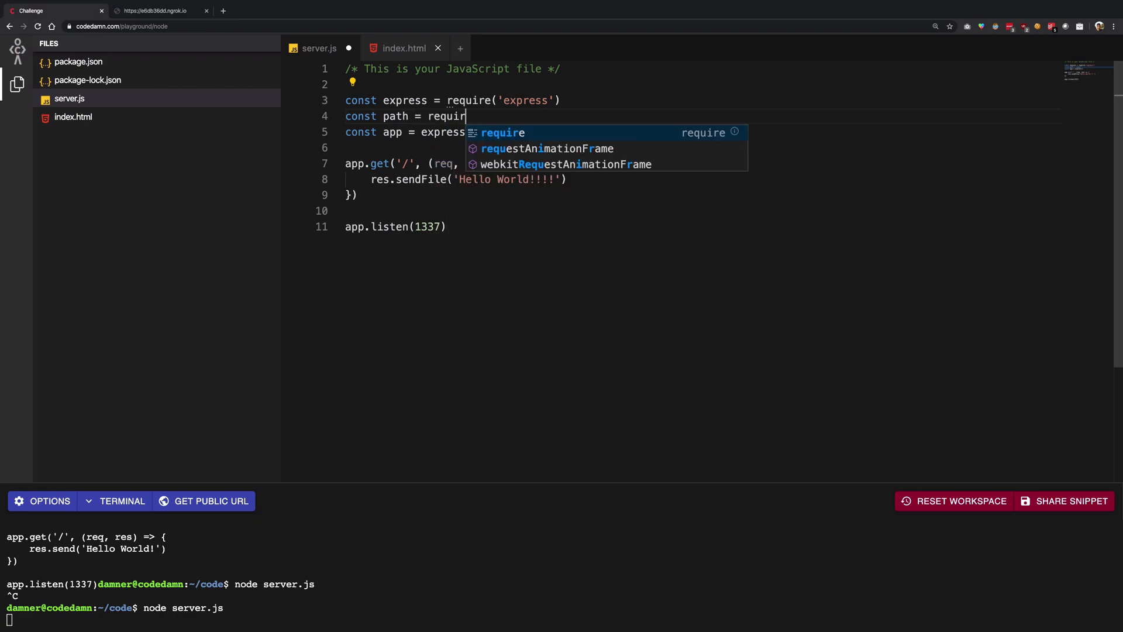
text(('path'))
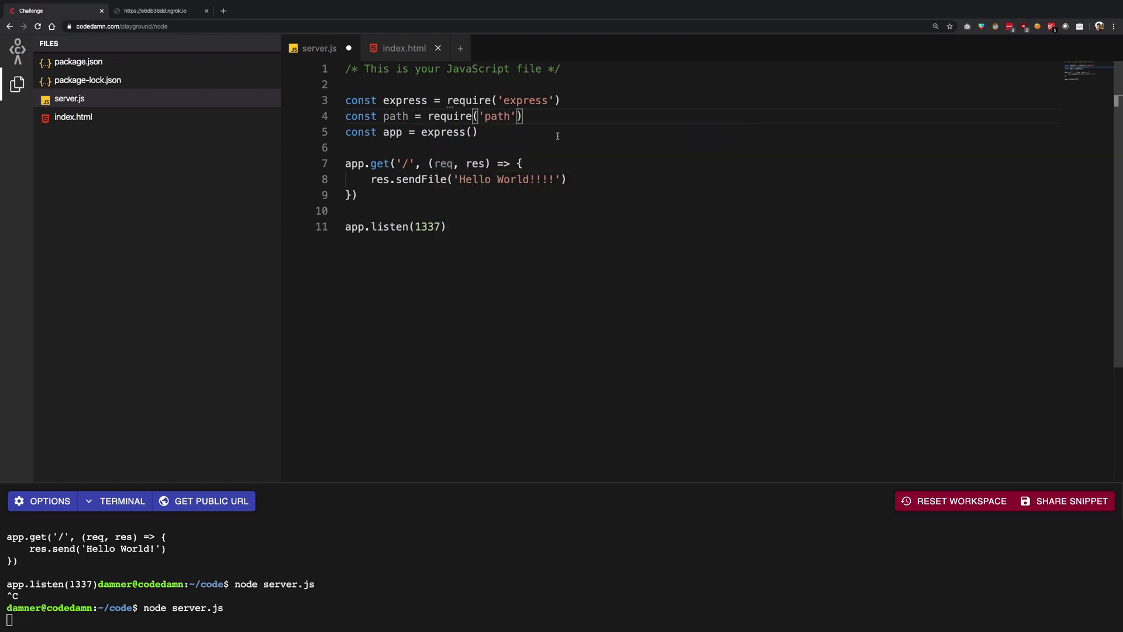
text(path.resolve()
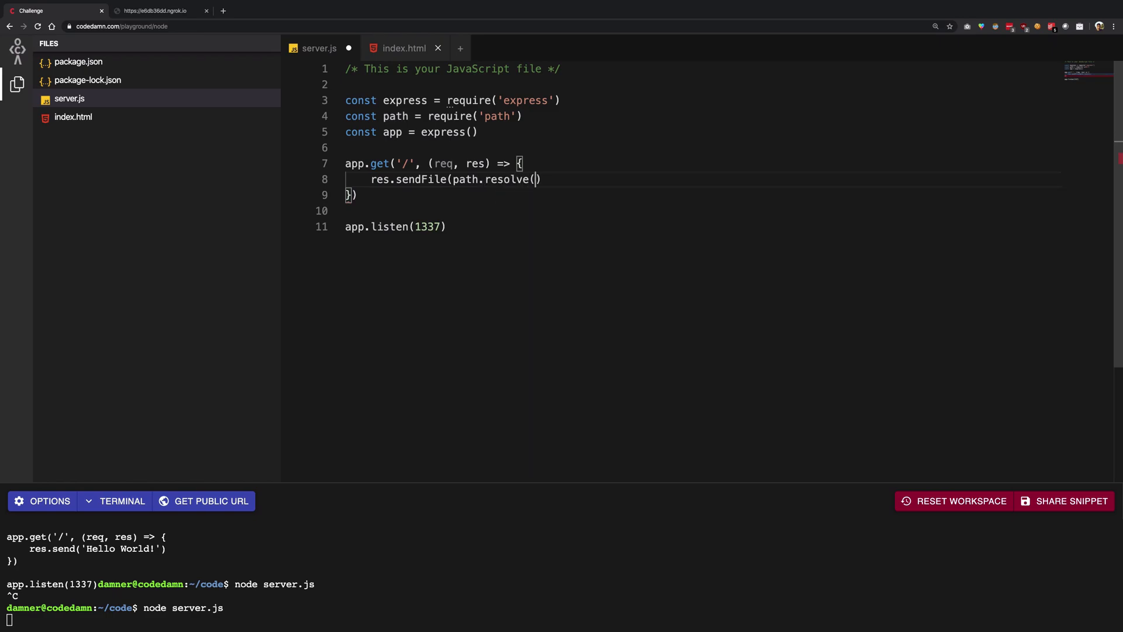
text(__dirname, ')
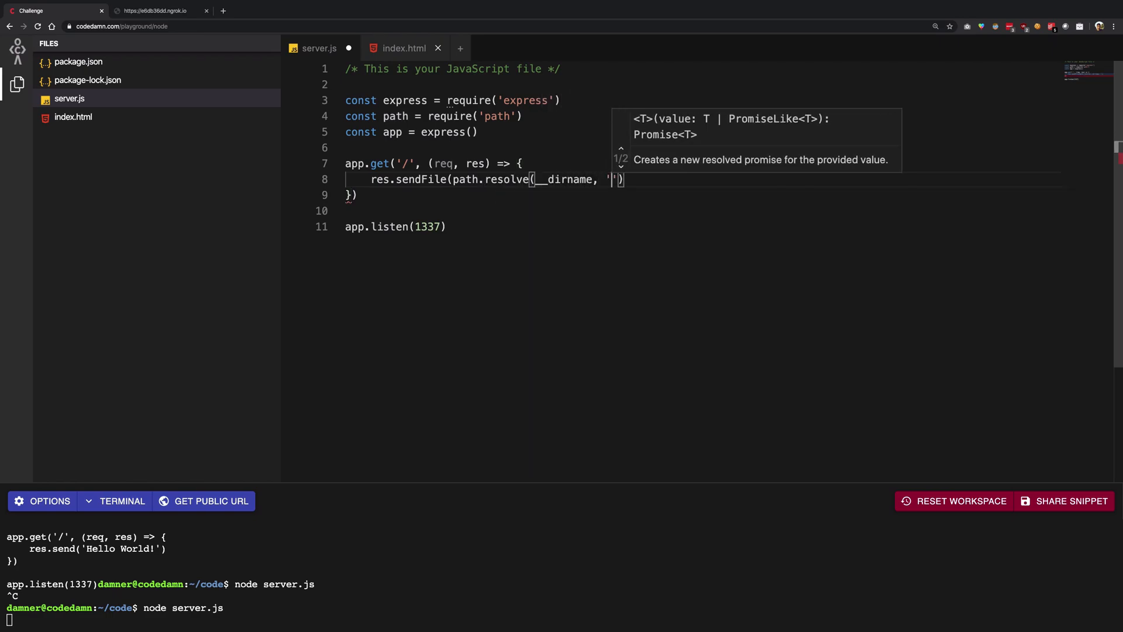
text(index.html)
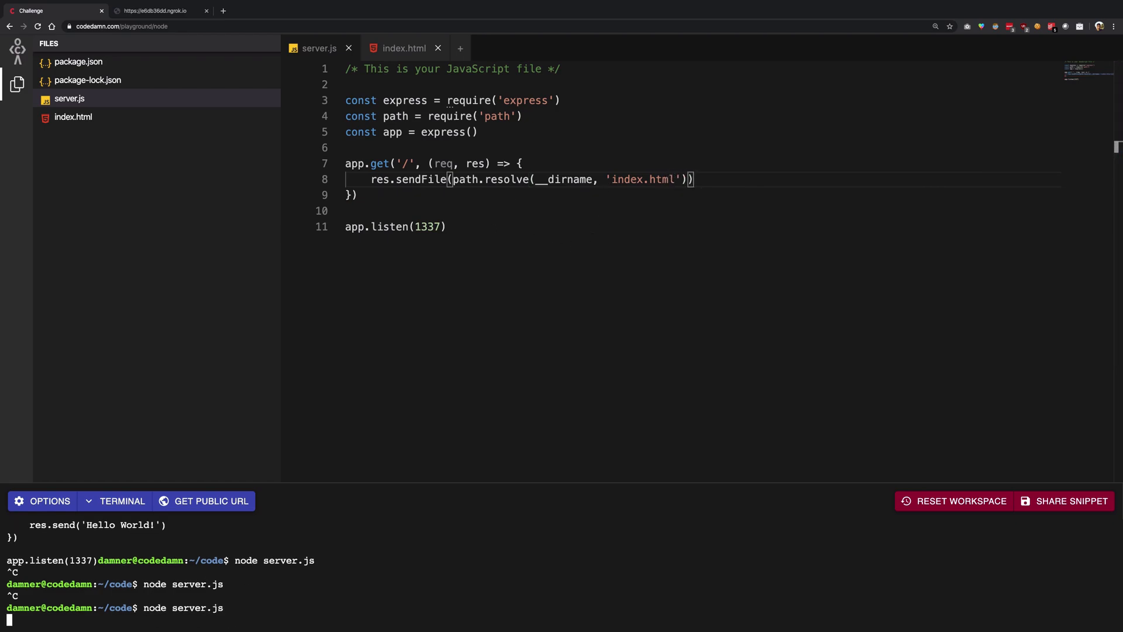
click(158, 11)
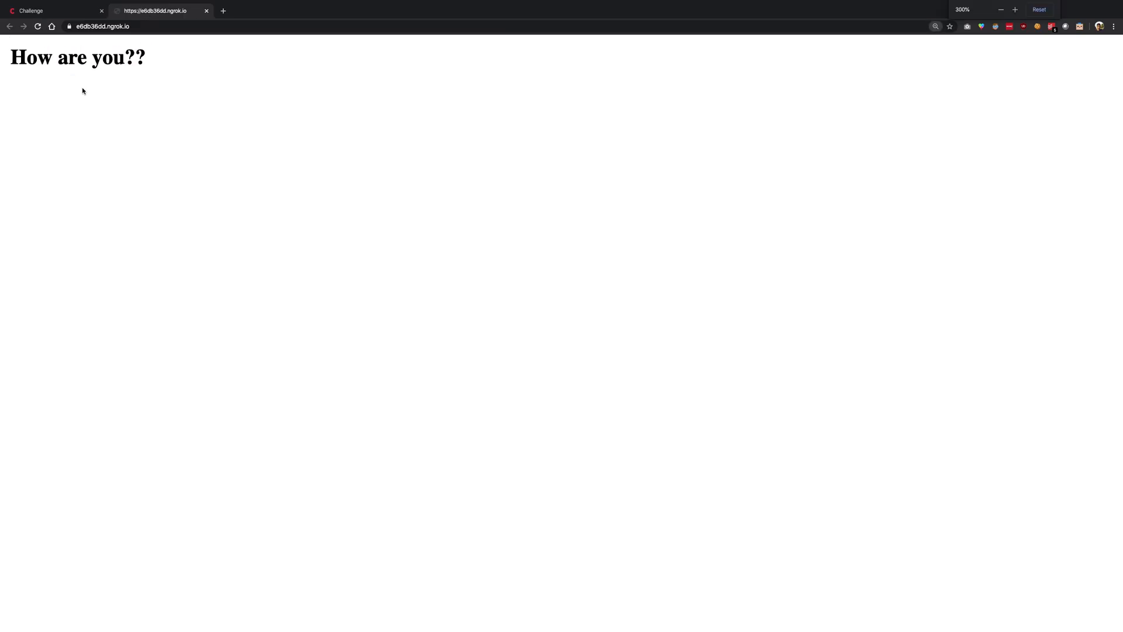
Add '<h1>This is so cool!</h1>' to index.html and refresh the public page to confirm it.
click(41, 10)
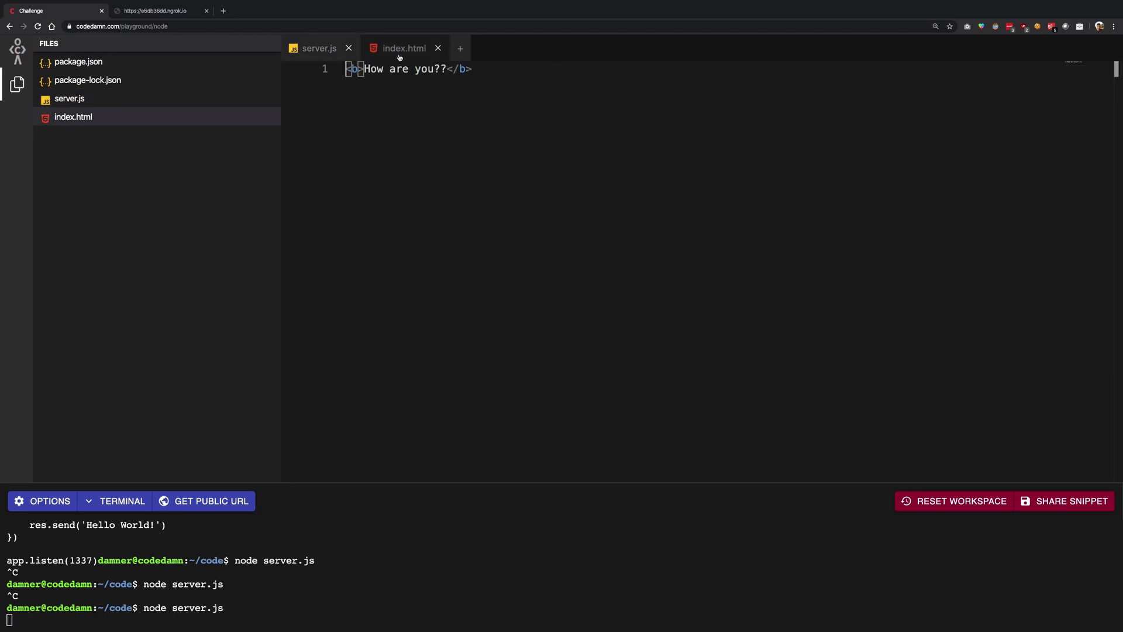
text(<h1>)
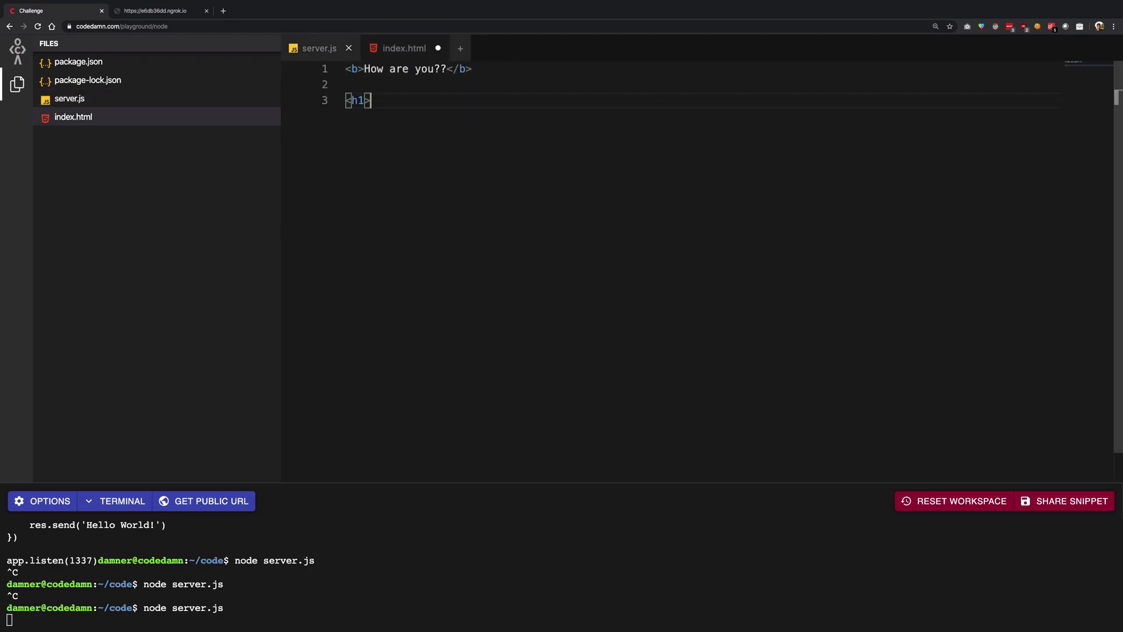
text(This is co)
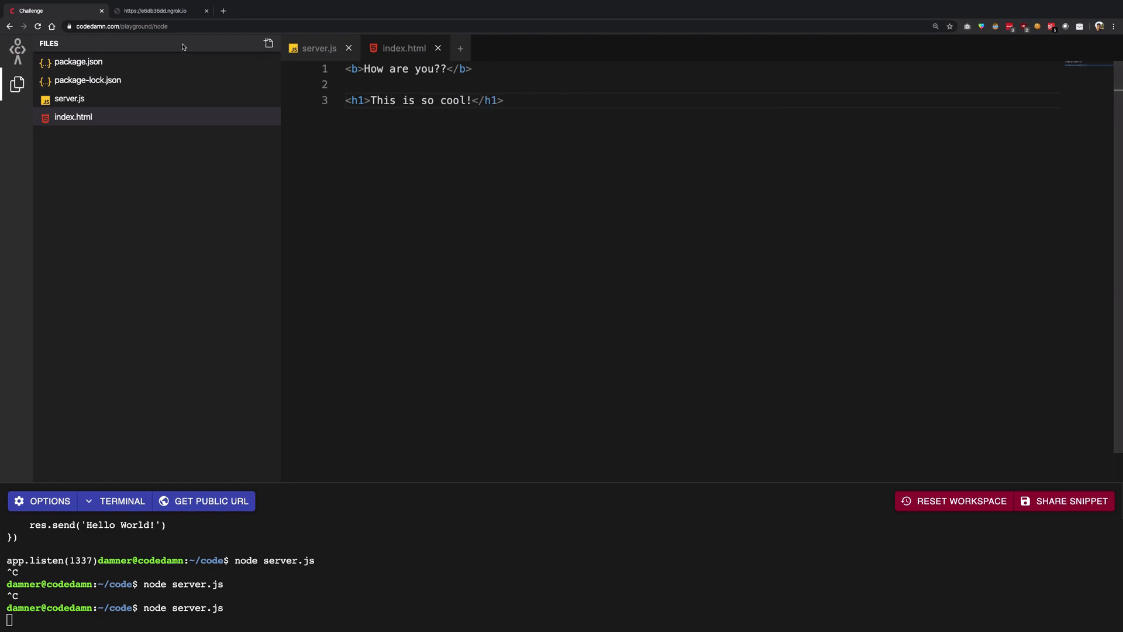
click(158, 11)
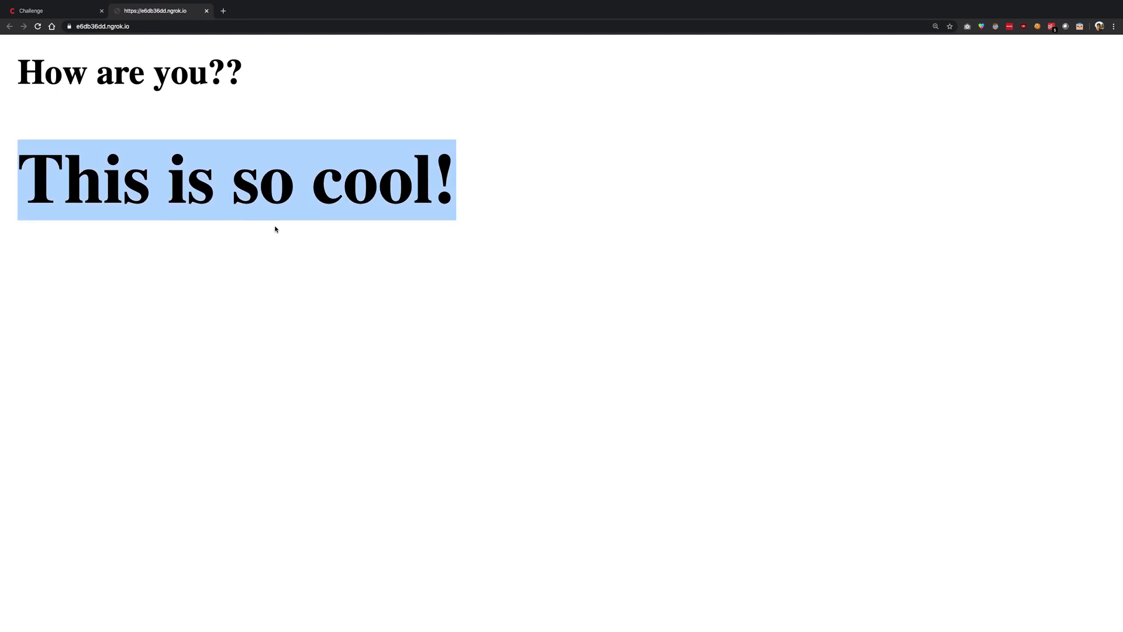
click(106, 26)
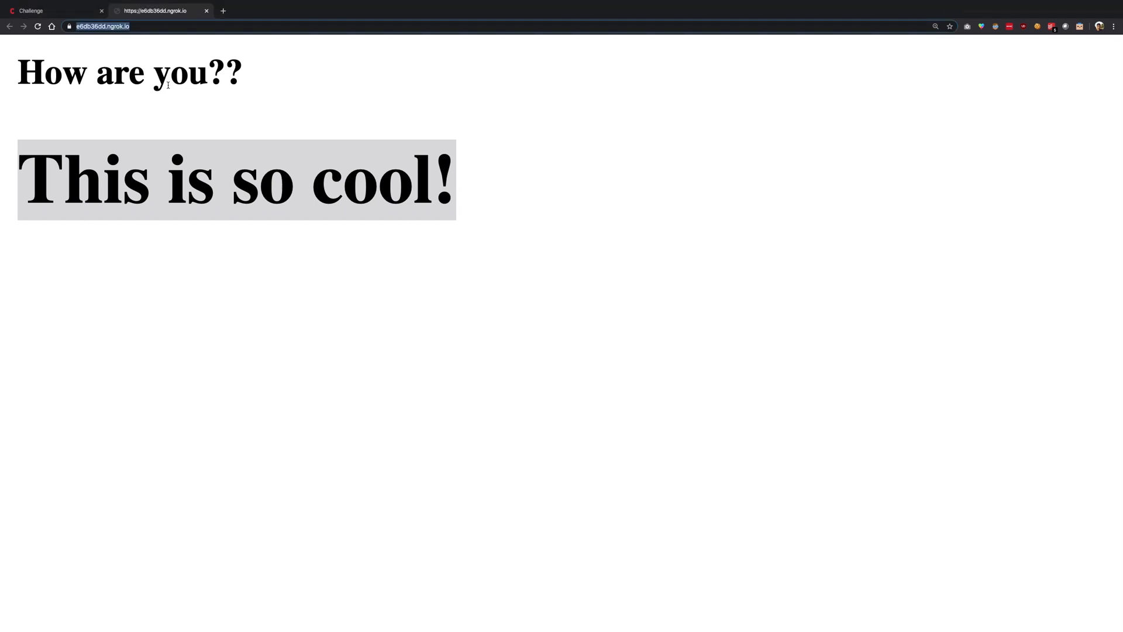
click(35, 9)
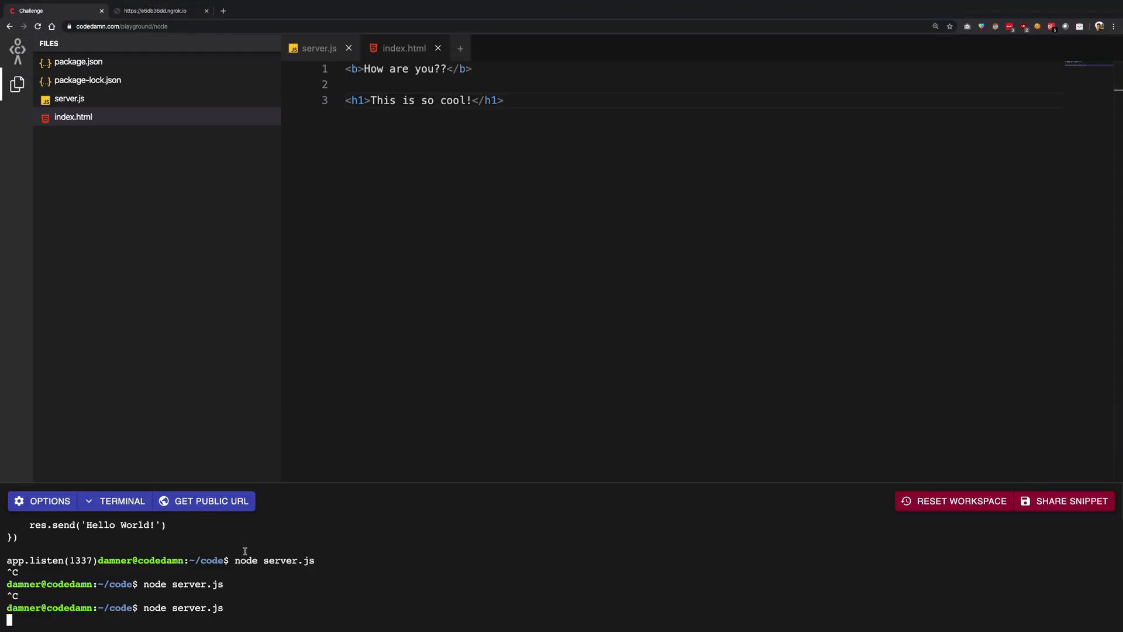